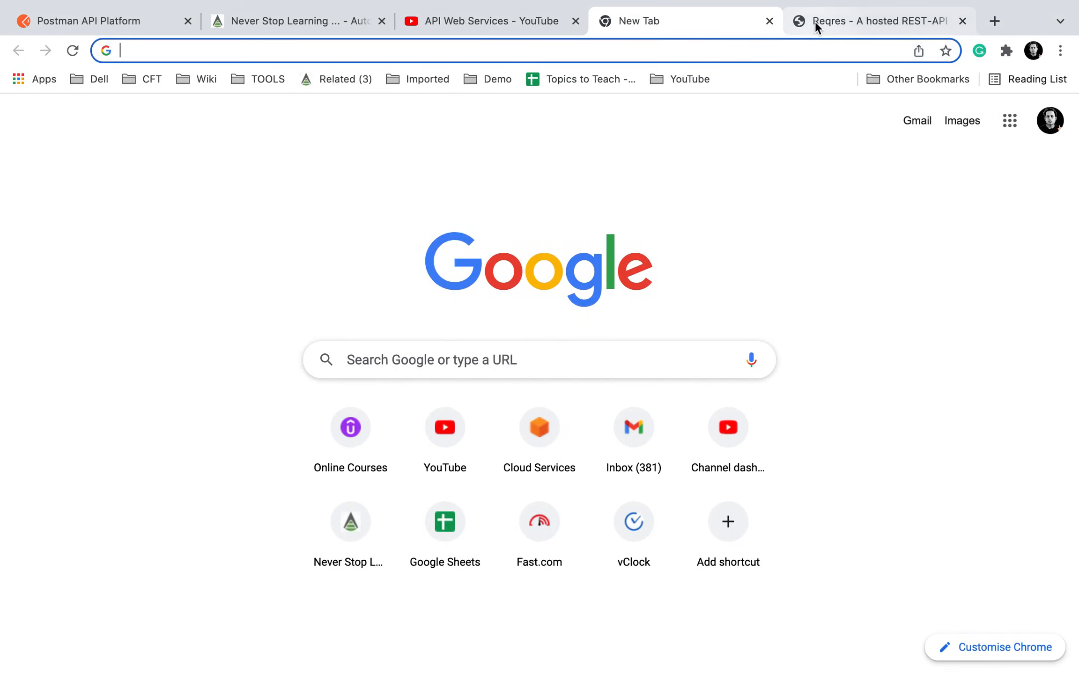
# Display Reqres's PUT /api/users/2 example: the name-and-job body and 200 response with updatedAt.
pyautogui.click(872, 21)
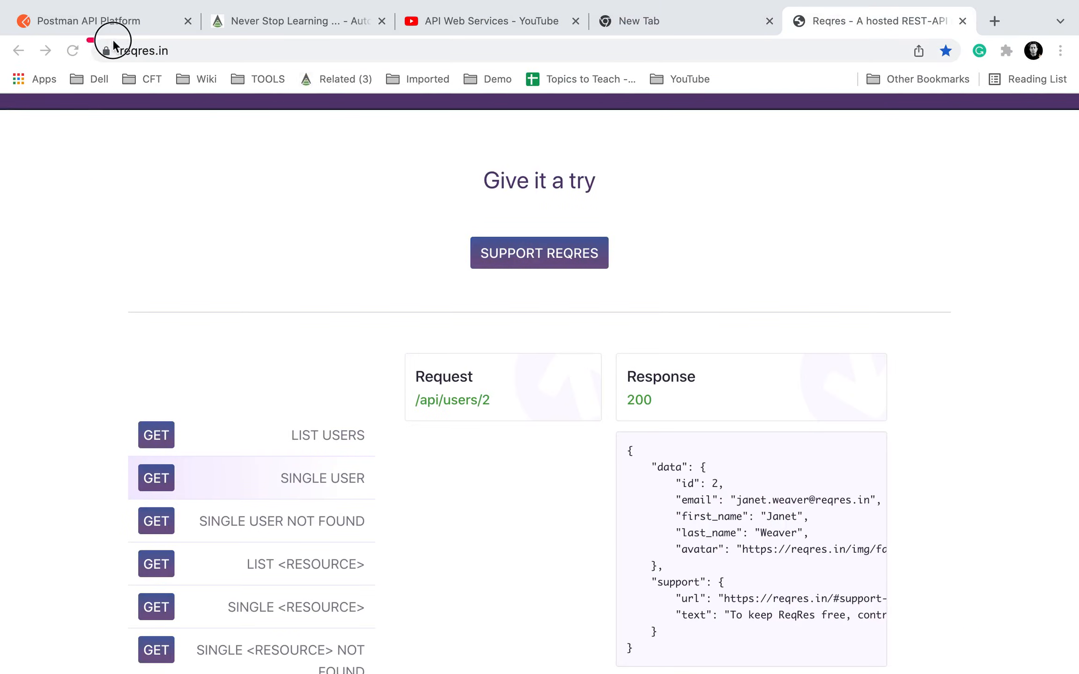
pyautogui.scroll(-3)
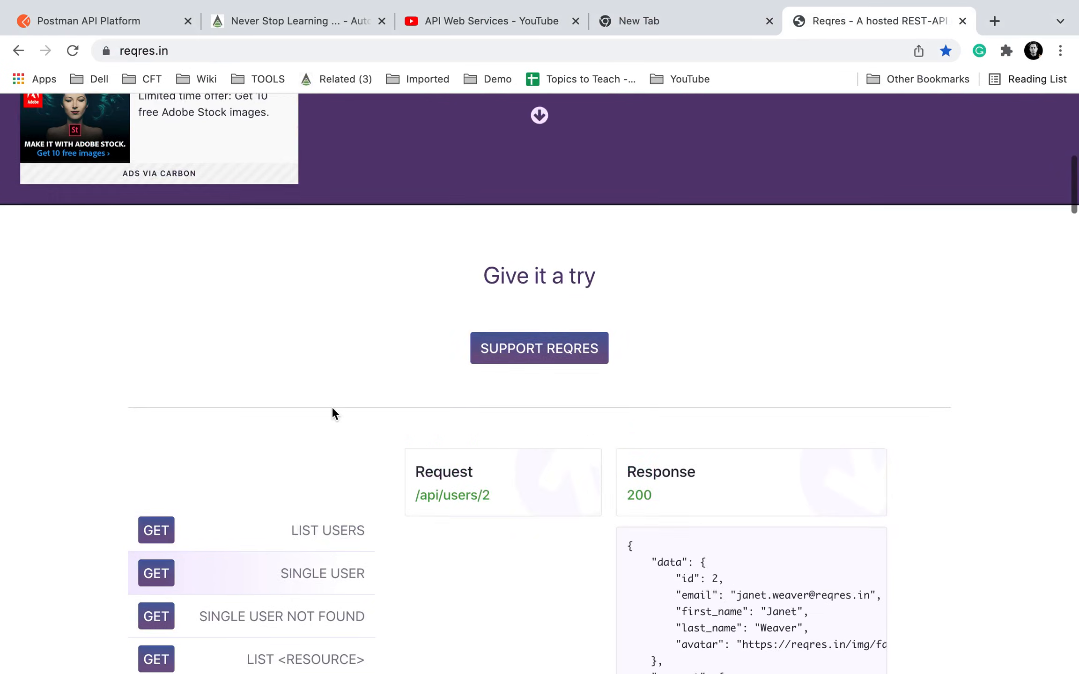
pyautogui.scroll(-3)
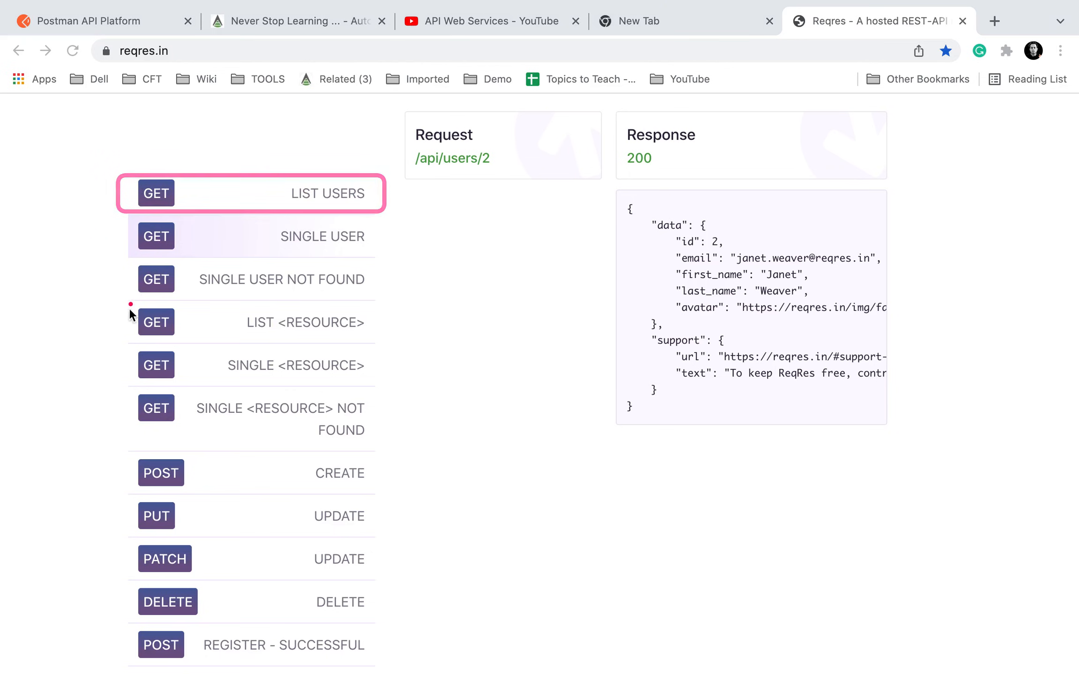
pyautogui.click(251, 473)
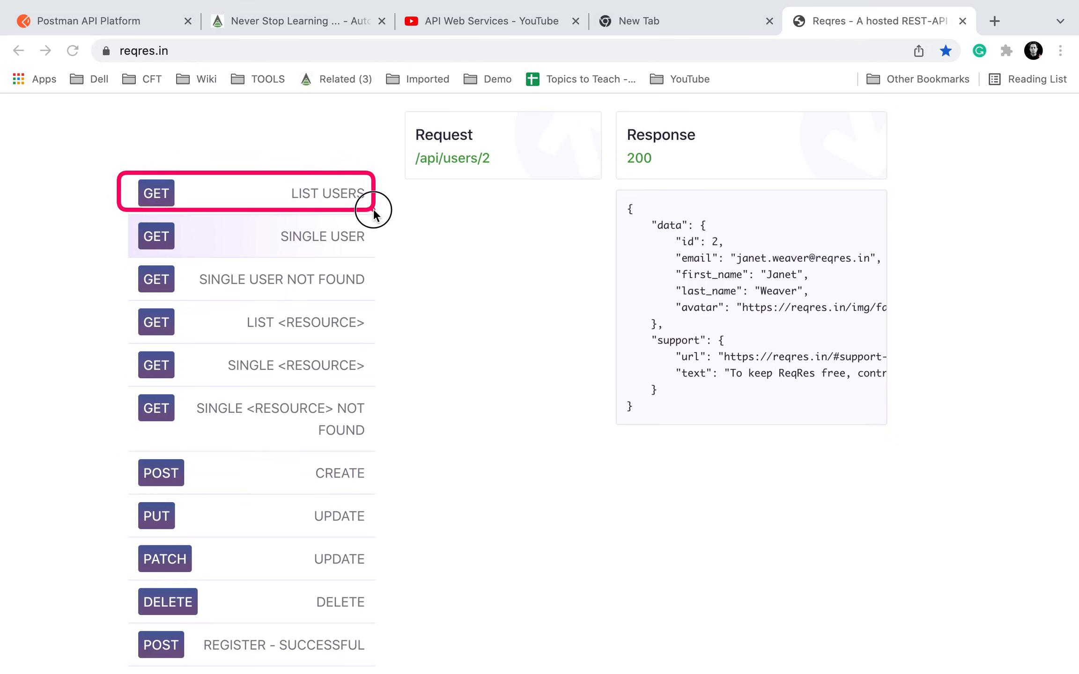
pyautogui.moveTo(180, 519)
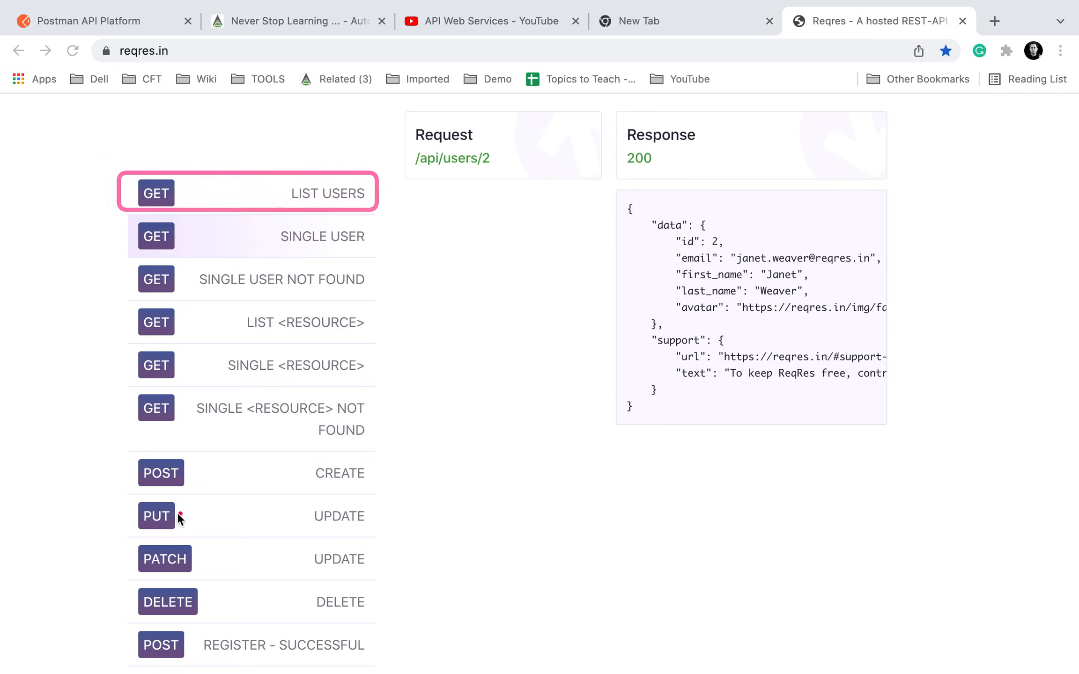
pyautogui.click(275, 473)
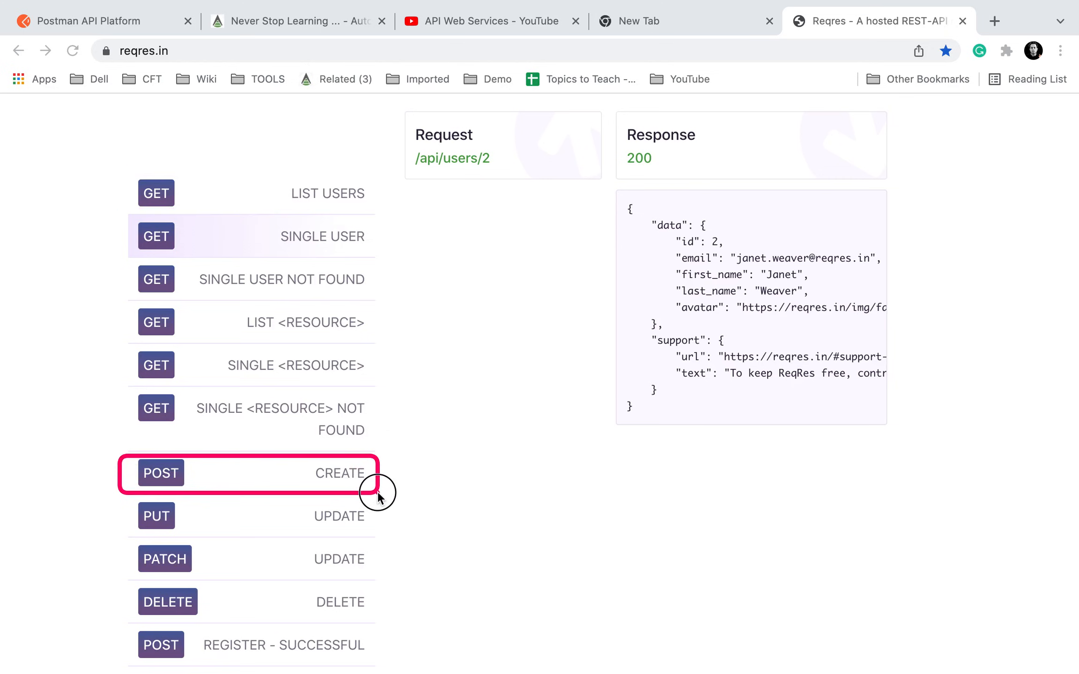
pyautogui.scroll(-3)
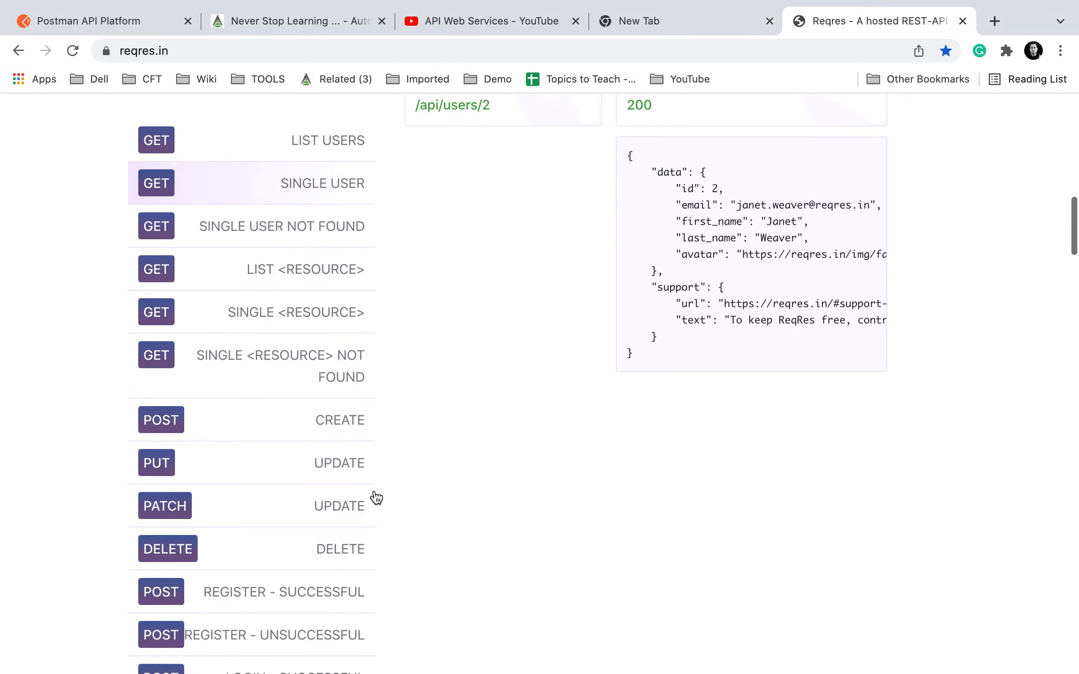
pyautogui.scroll(-3)
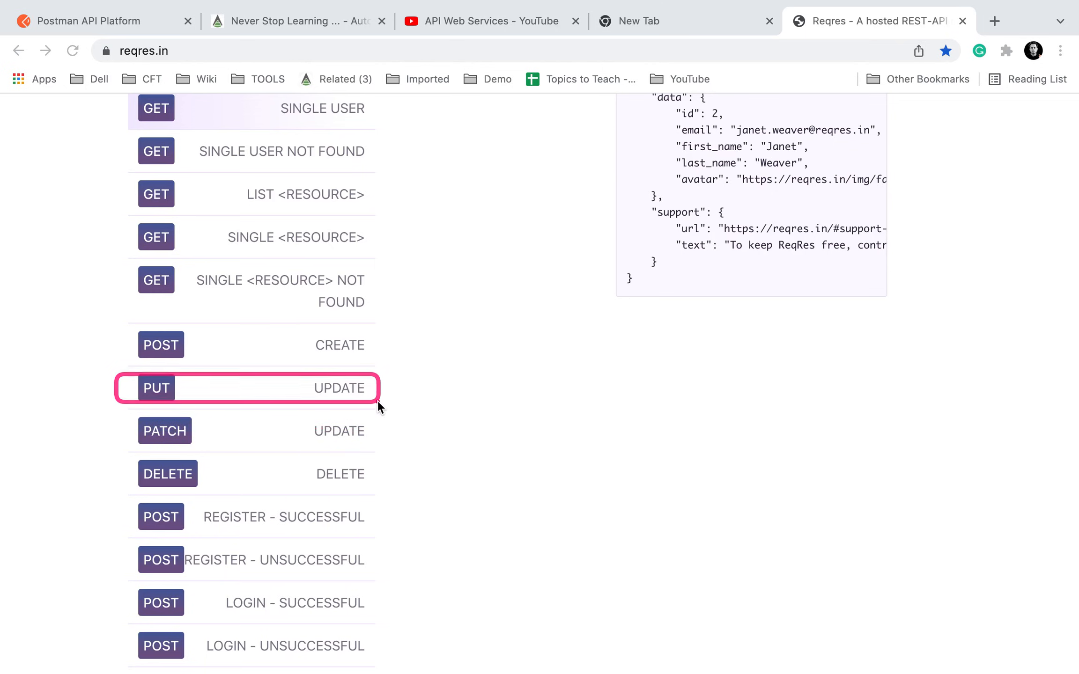
pyautogui.moveTo(504, 439)
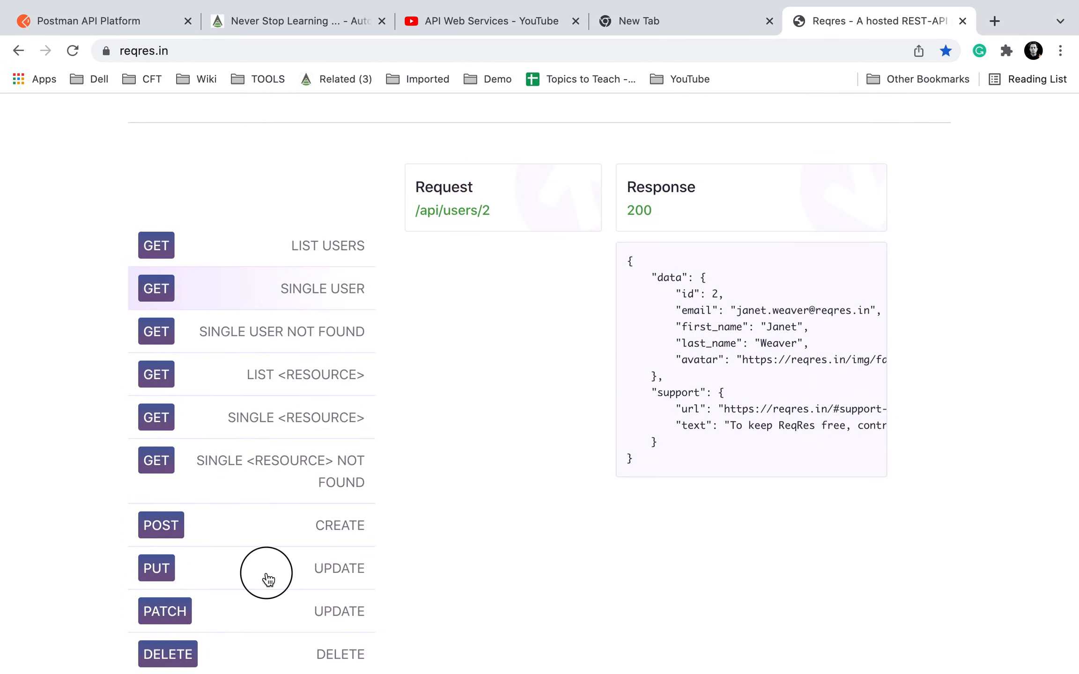
pyautogui.scroll(-3)
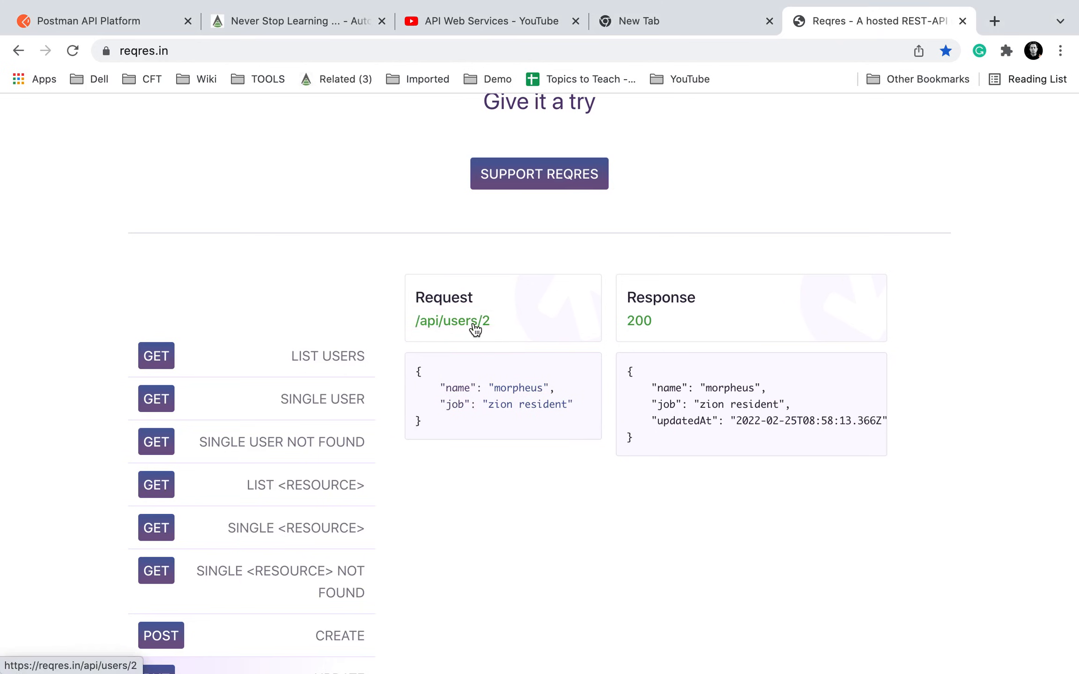
# Open customer 10 from thomas-bayer.com/sqlrest's CUSTOMER list, then return to Reqres.
pyautogui.click(992, 21)
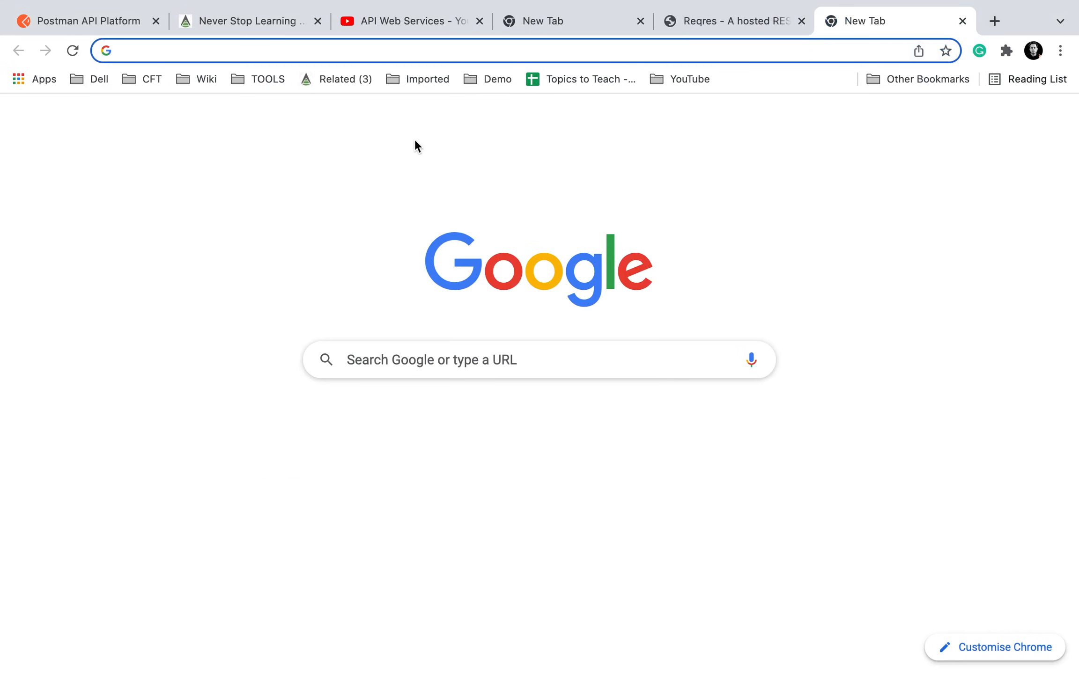
pyautogui.write('thomas-bayer.com/sqlrest')
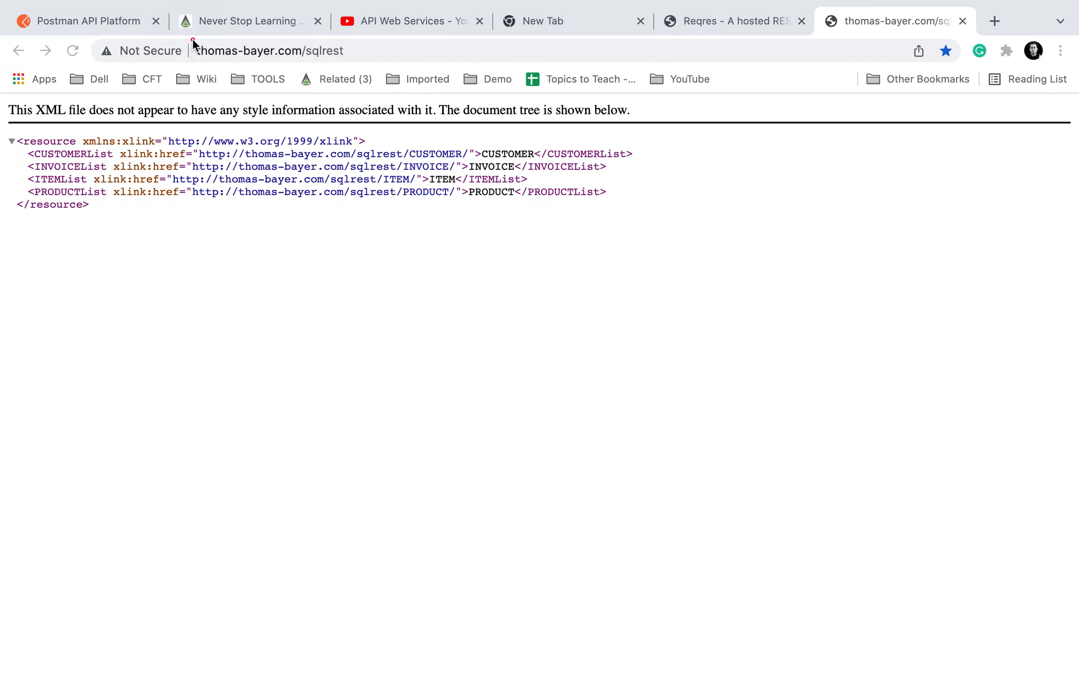
pyautogui.click(289, 50)
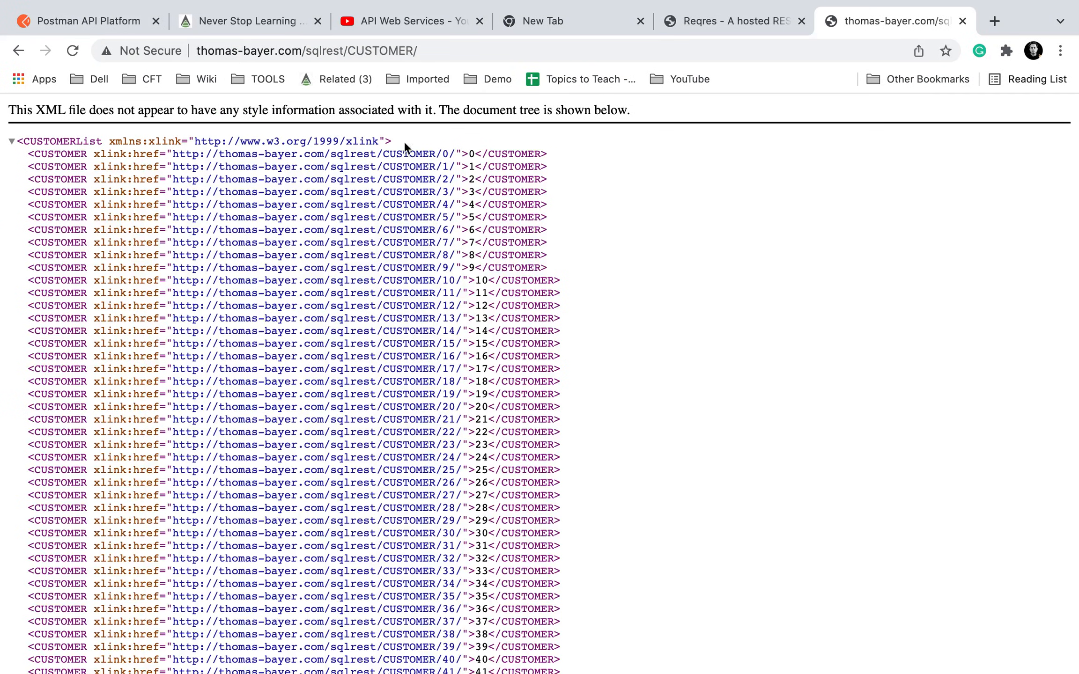
pyautogui.click(306, 50)
pyautogui.write('10')
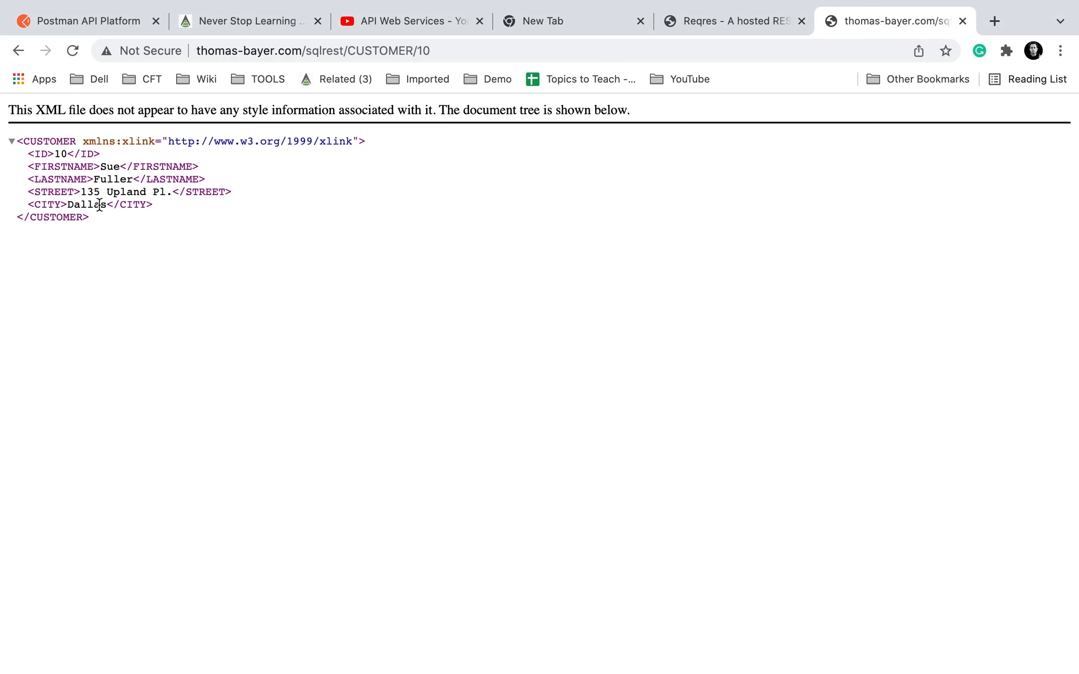
pyautogui.click(310, 50)
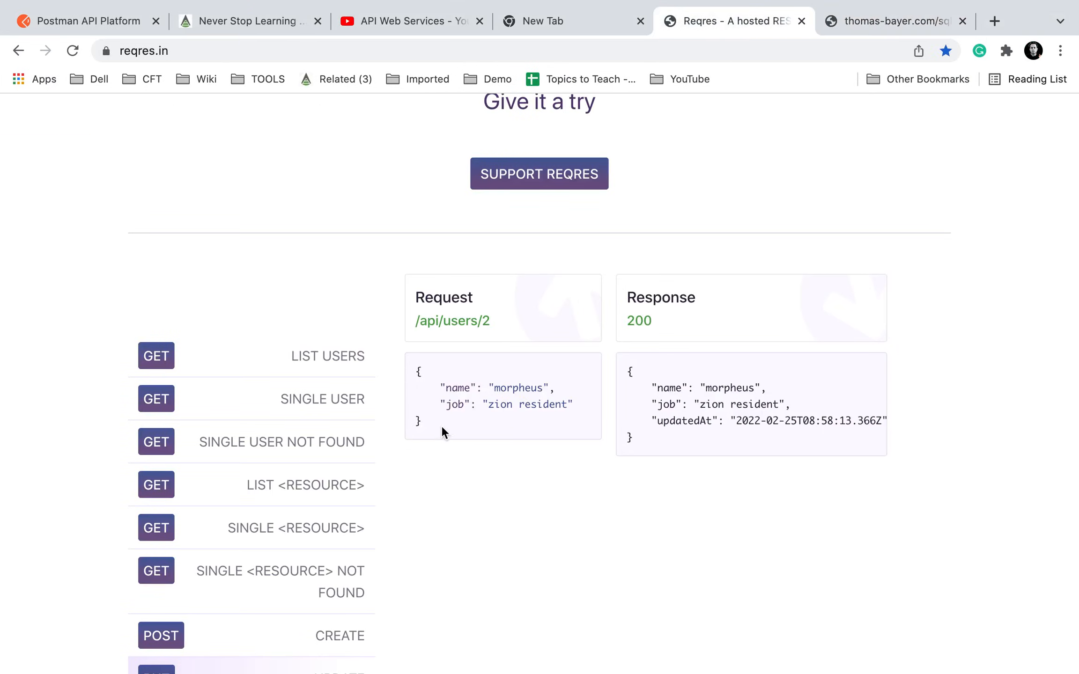
# Select the Reqres PUT JSON body, revisit customer 10, then set the browser aside.
pyautogui.moveTo(419, 370); pyautogui.dragTo(573, 421)
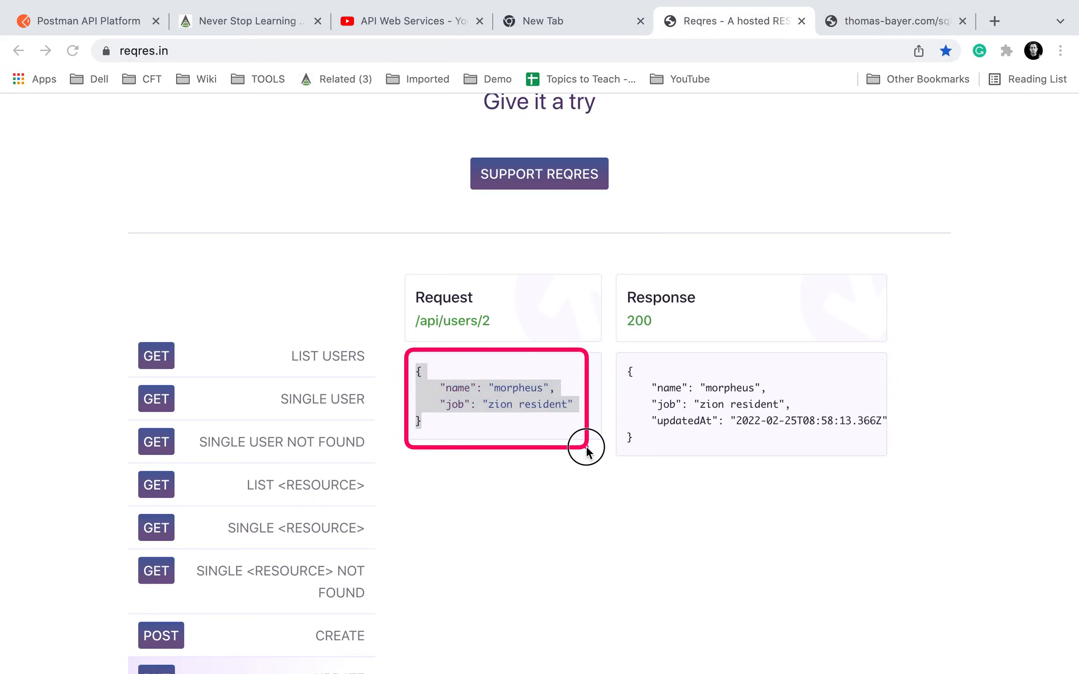
pyautogui.click(894, 20)
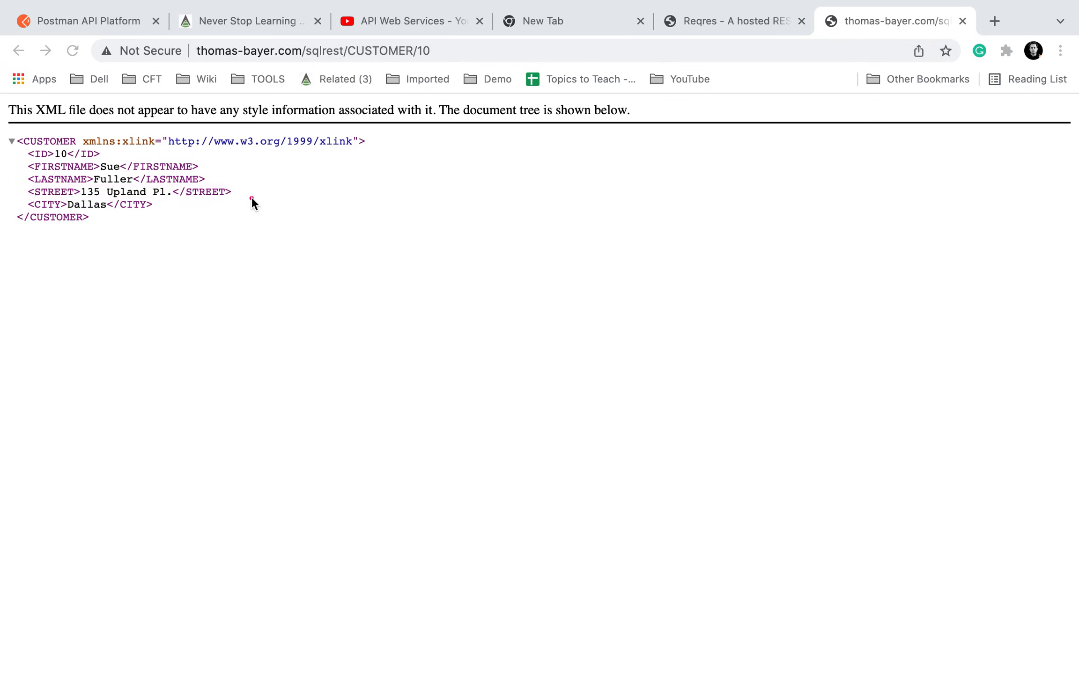
pyautogui.click(733, 21)
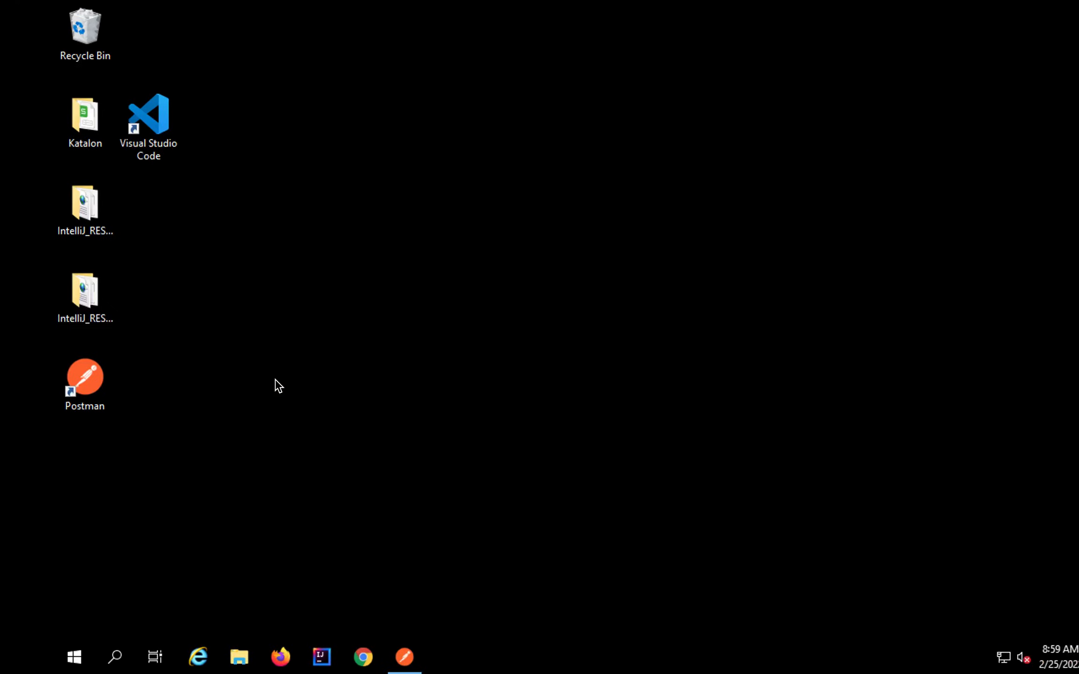
# Launch Postman and open MyWorkspace with the DemoAPIs collection.
pyautogui.doubleClick(85, 379)
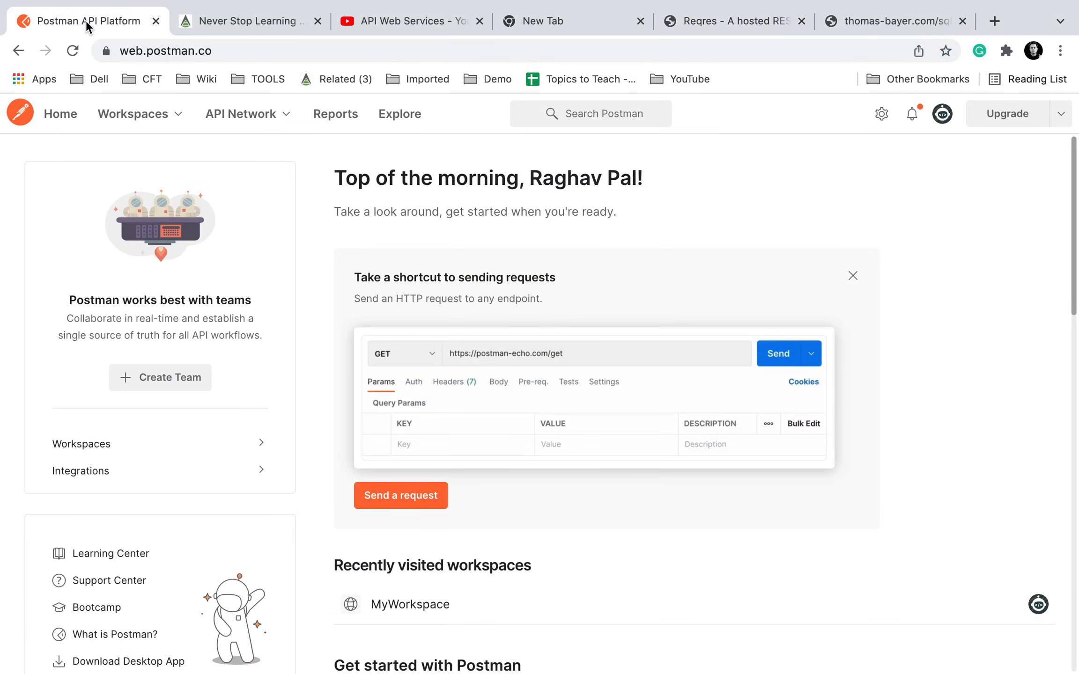
pyautogui.moveTo(287, 149)
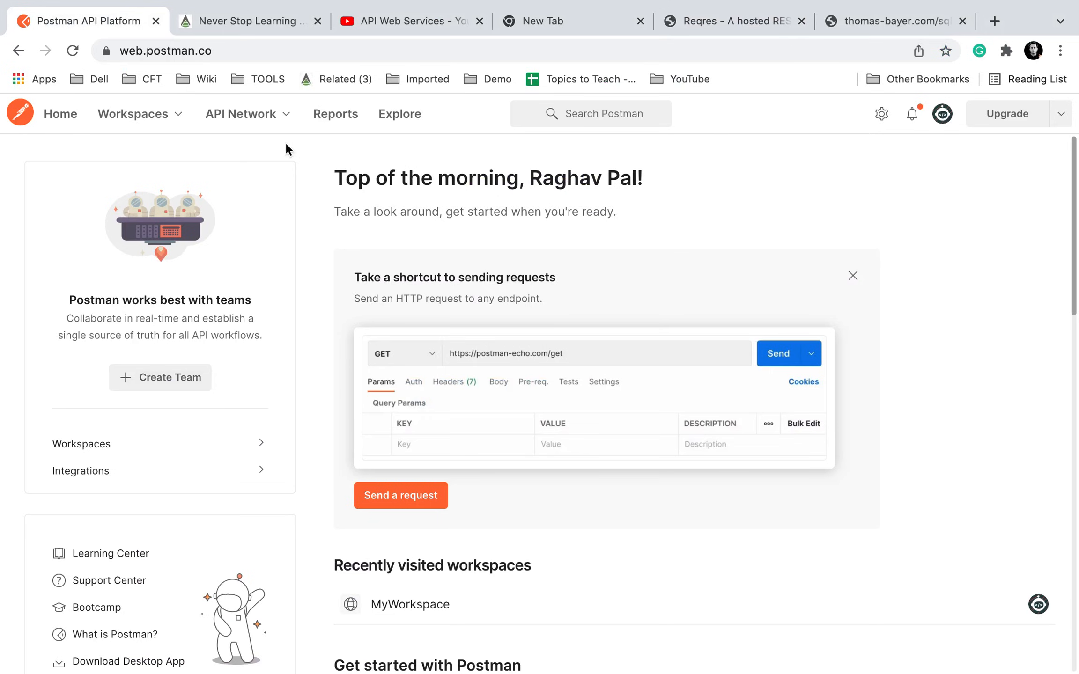
pyautogui.click(132, 113)
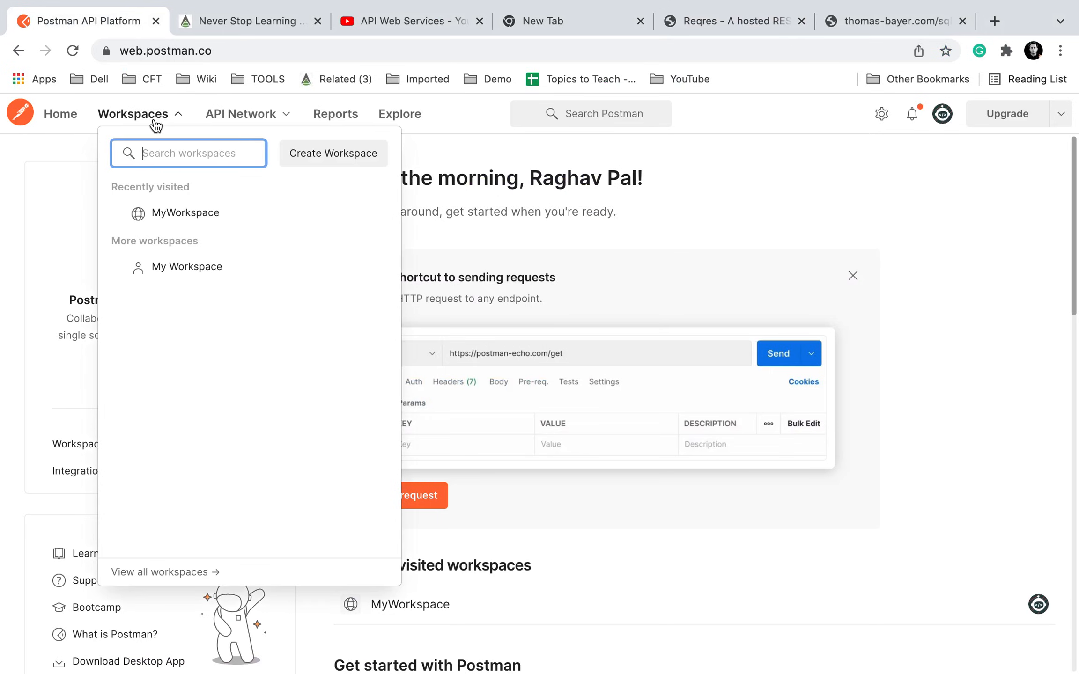
pyautogui.click(132, 113)
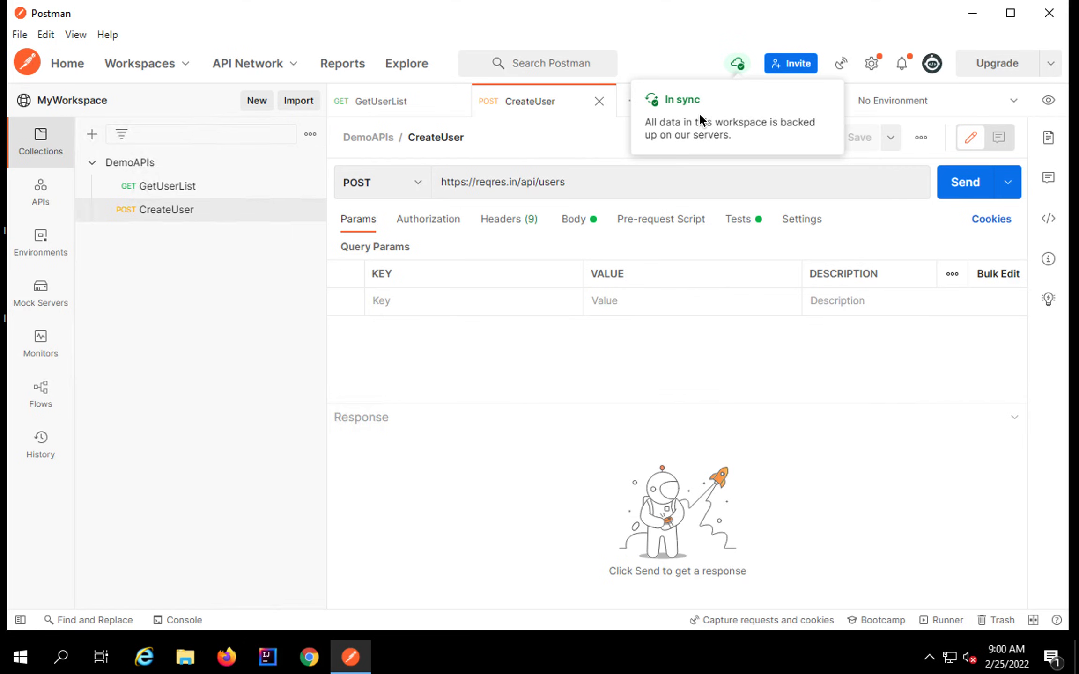
pyautogui.moveTo(448, 269)
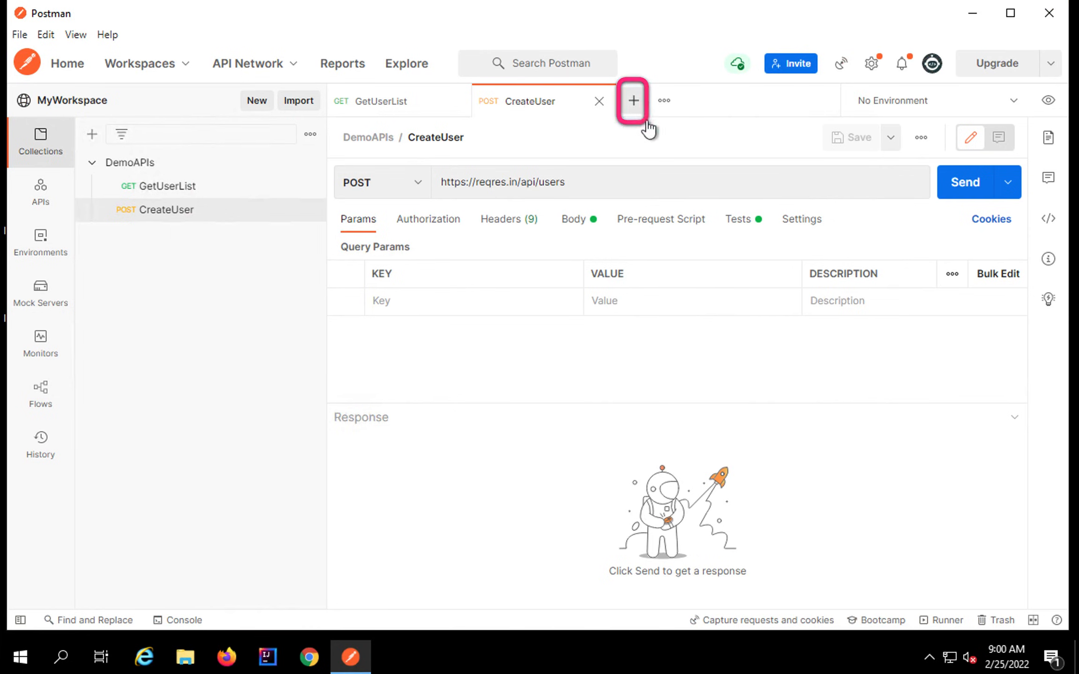
# Create a new untitled Postman request using the PUT method.
pyautogui.click(632, 101)
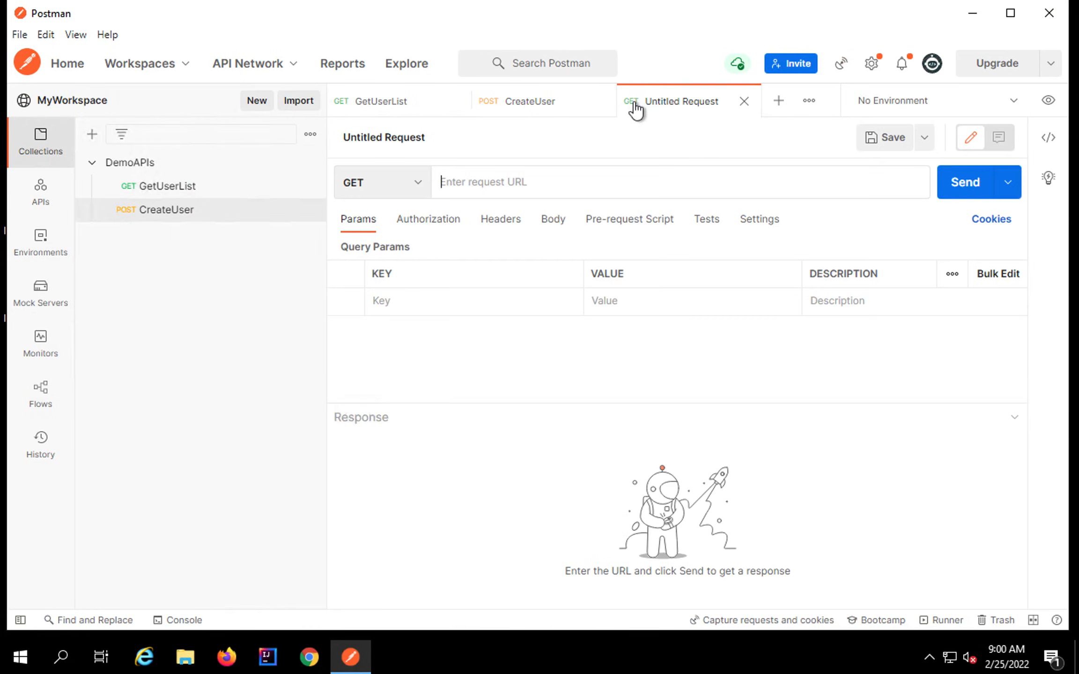
pyautogui.click(380, 181)
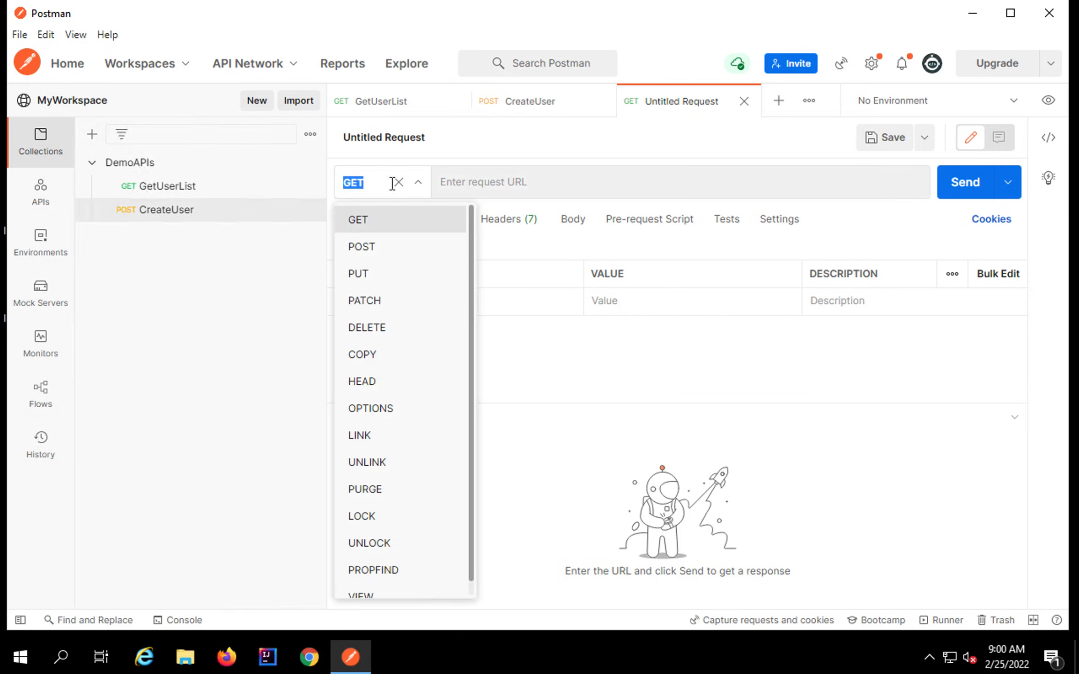
pyautogui.click(358, 273)
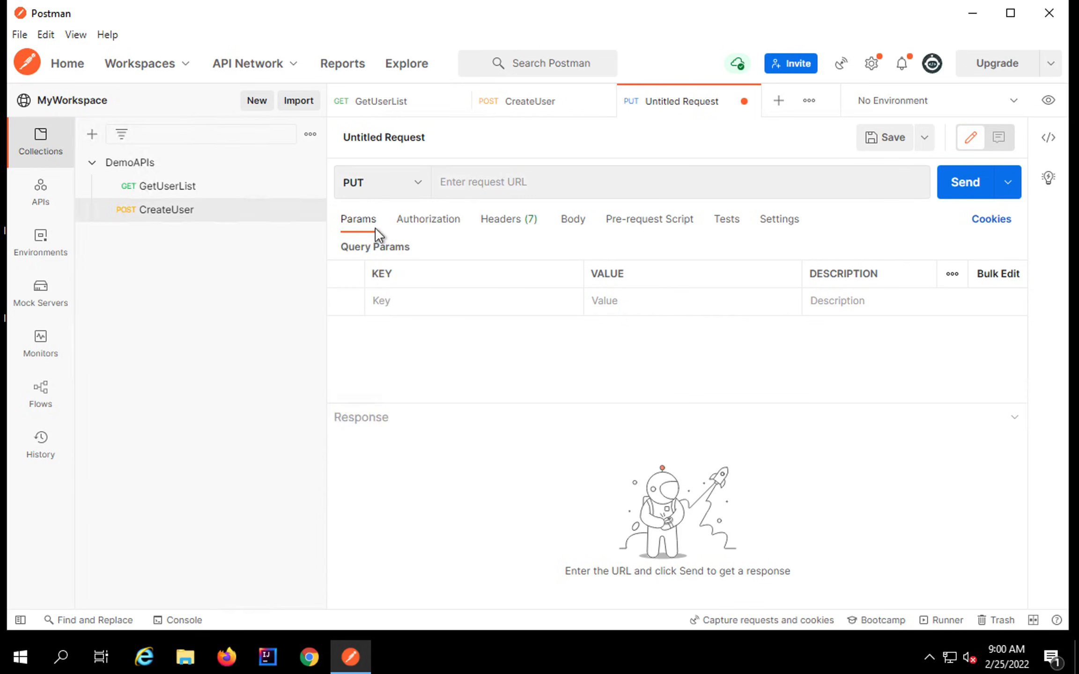
pyautogui.click(375, 182)
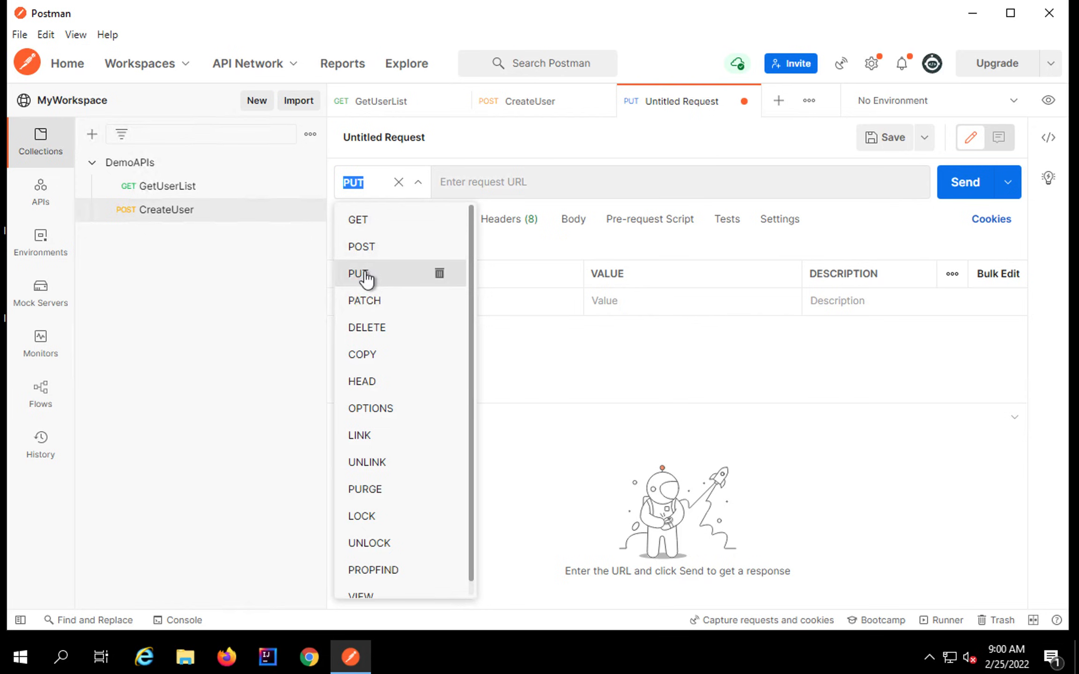
pyautogui.click(359, 274)
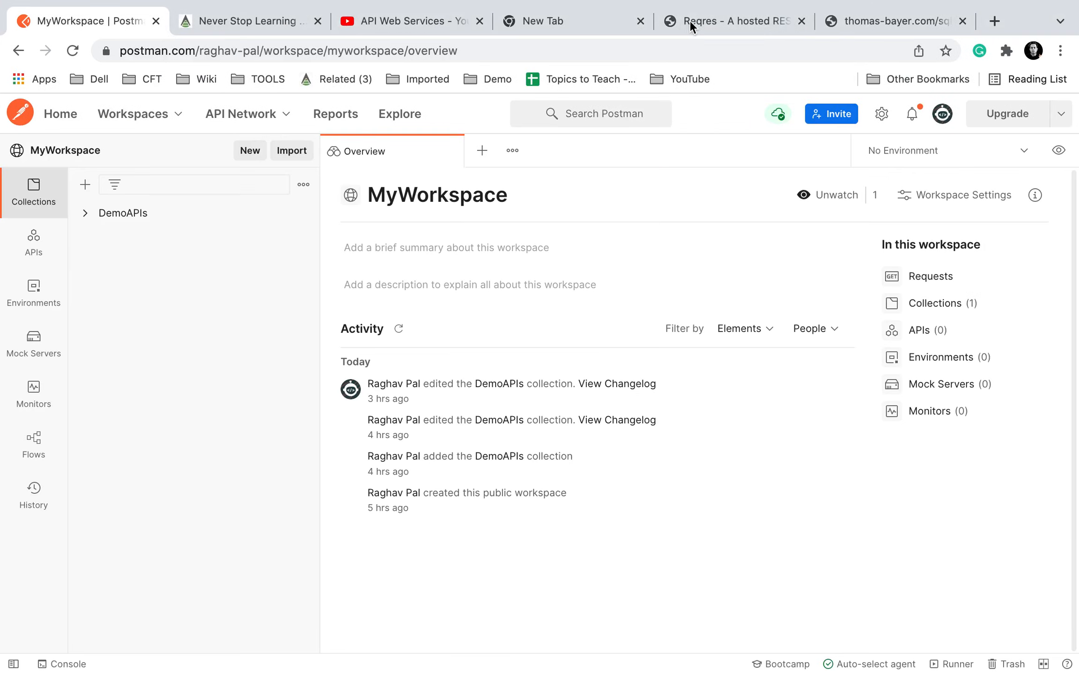
pyautogui.click(730, 20)
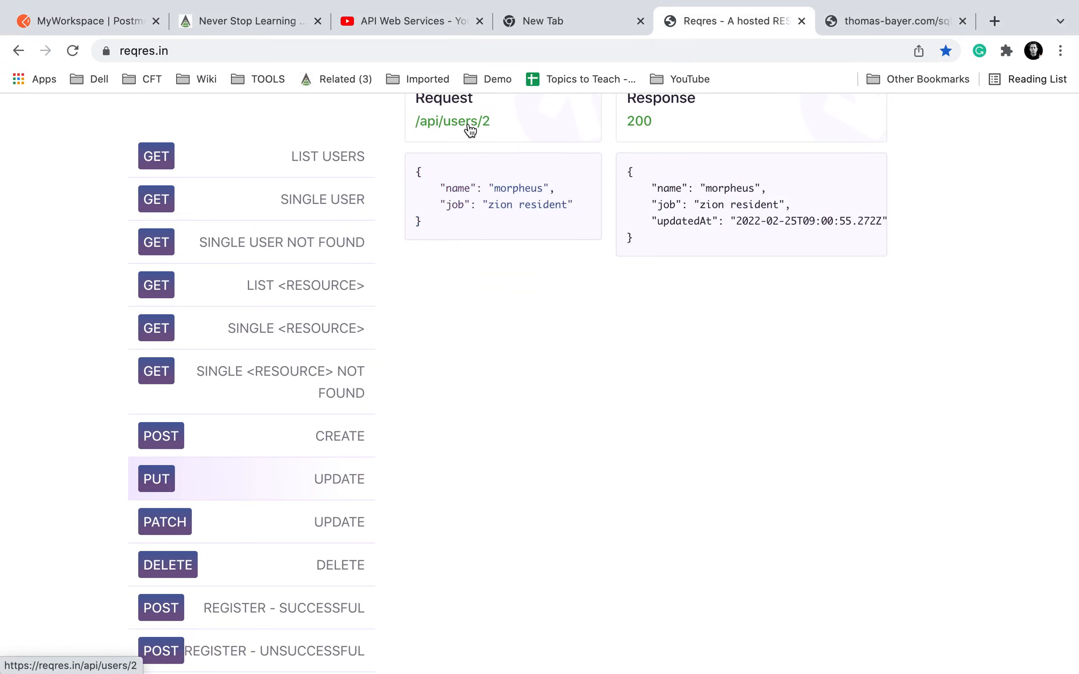
pyautogui.click(452, 121)
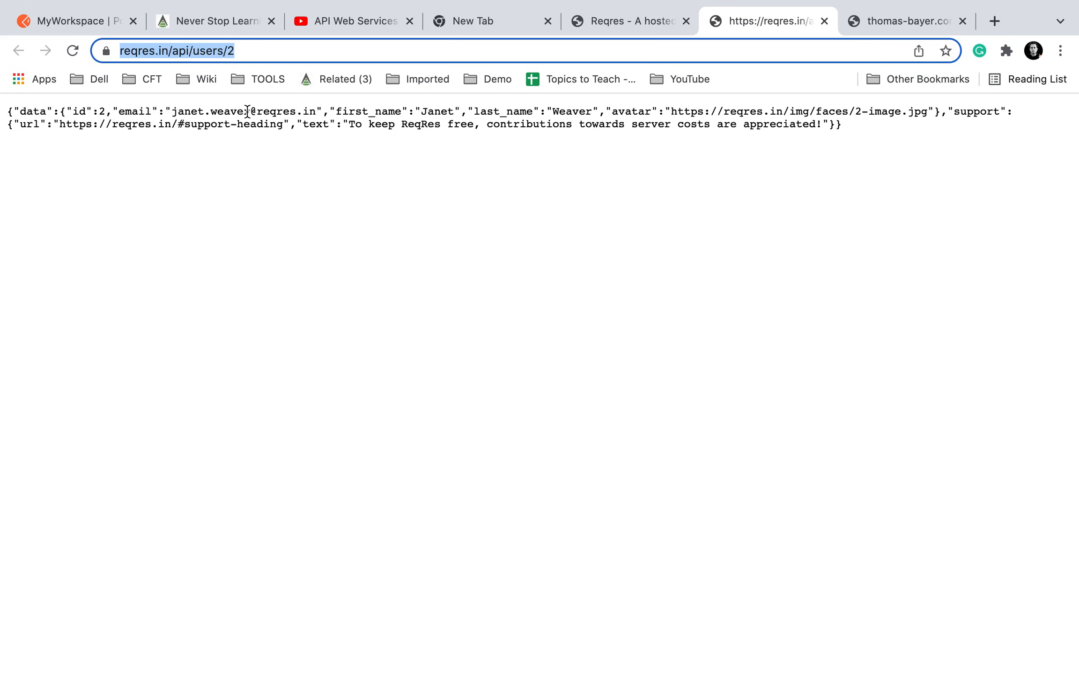
pyautogui.click(347, 656)
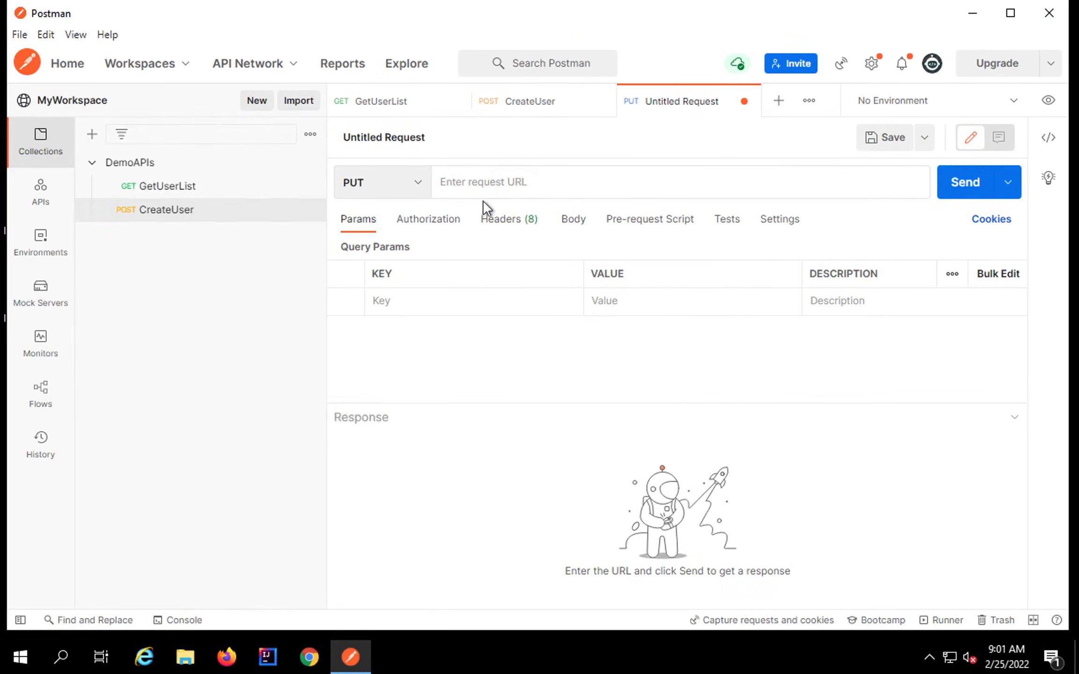
pyautogui.write('https://reqres.in/api/users/2')
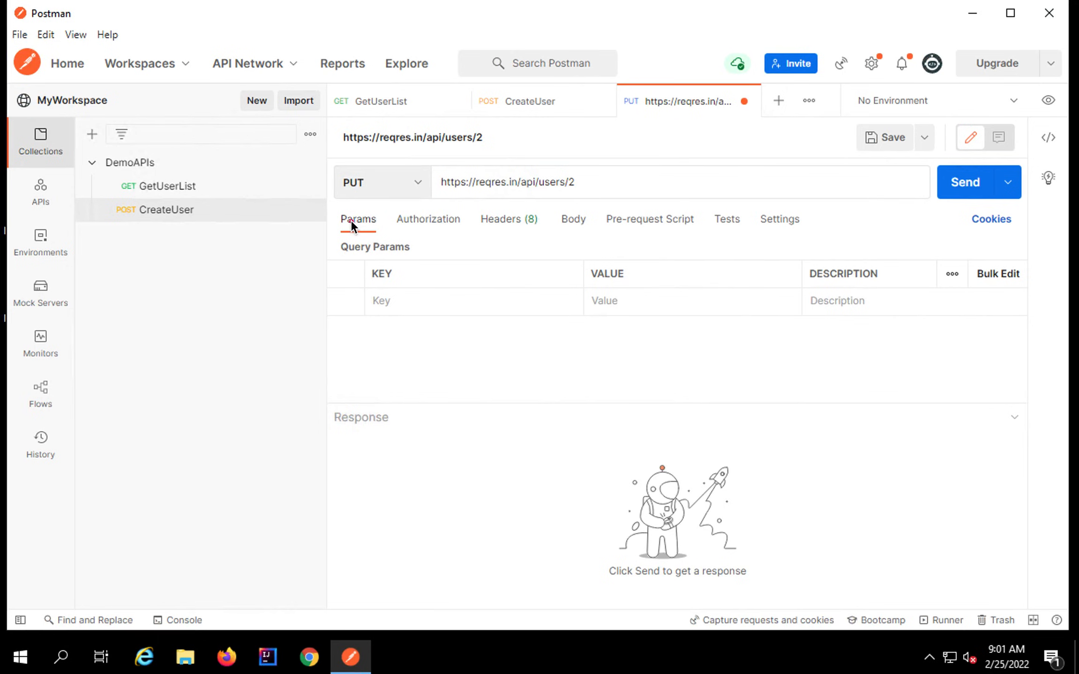
pyautogui.moveTo(458, 228)
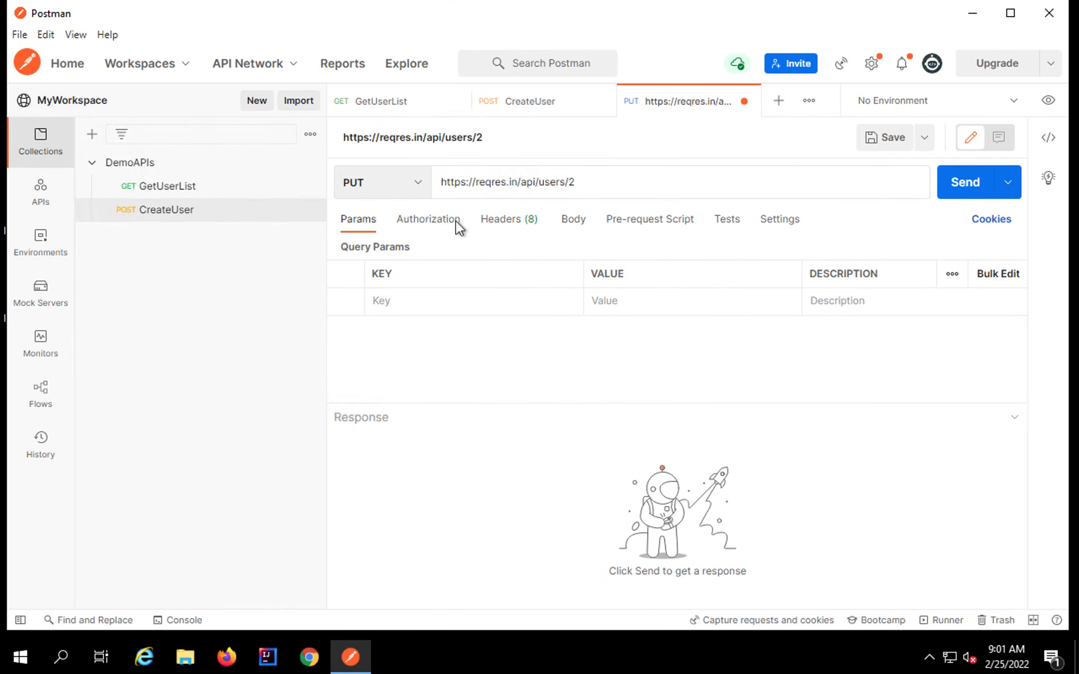
# Select the Reqres example request body JSON for copying.
pyautogui.click(428, 219)
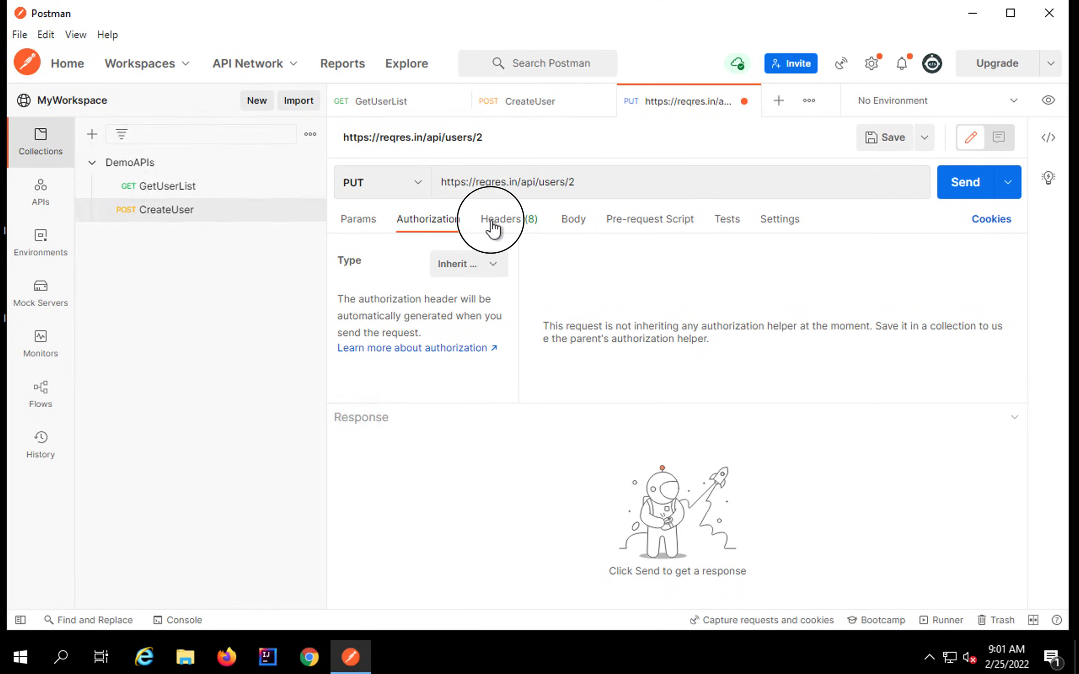
pyautogui.click(573, 219)
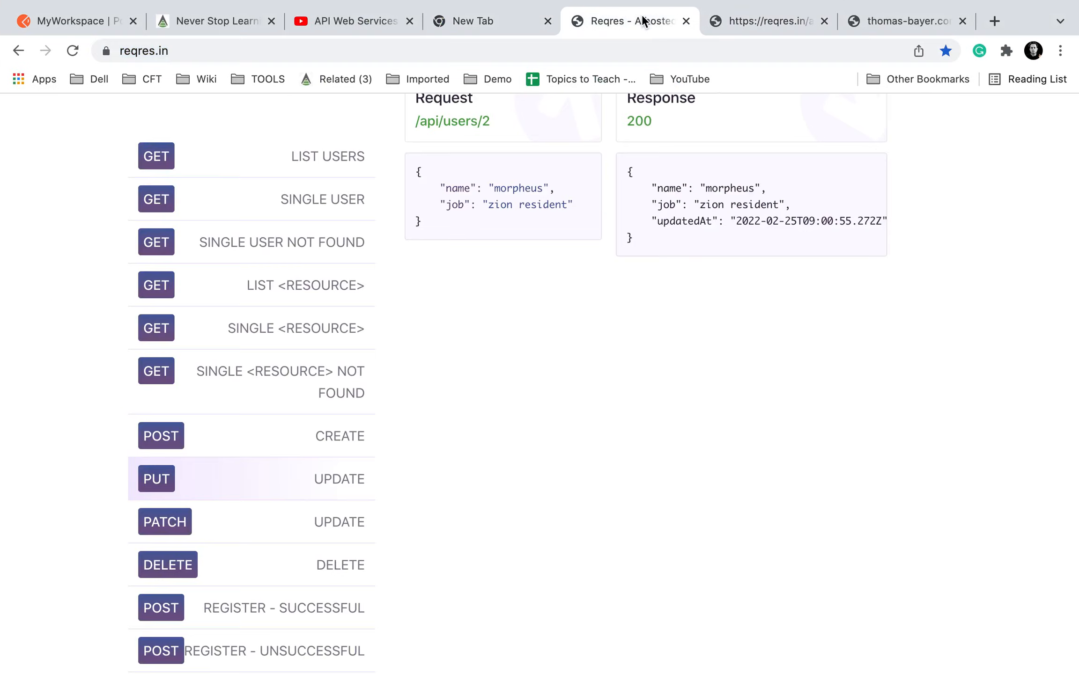
pyautogui.moveTo(417, 171); pyautogui.dragTo(573, 222)
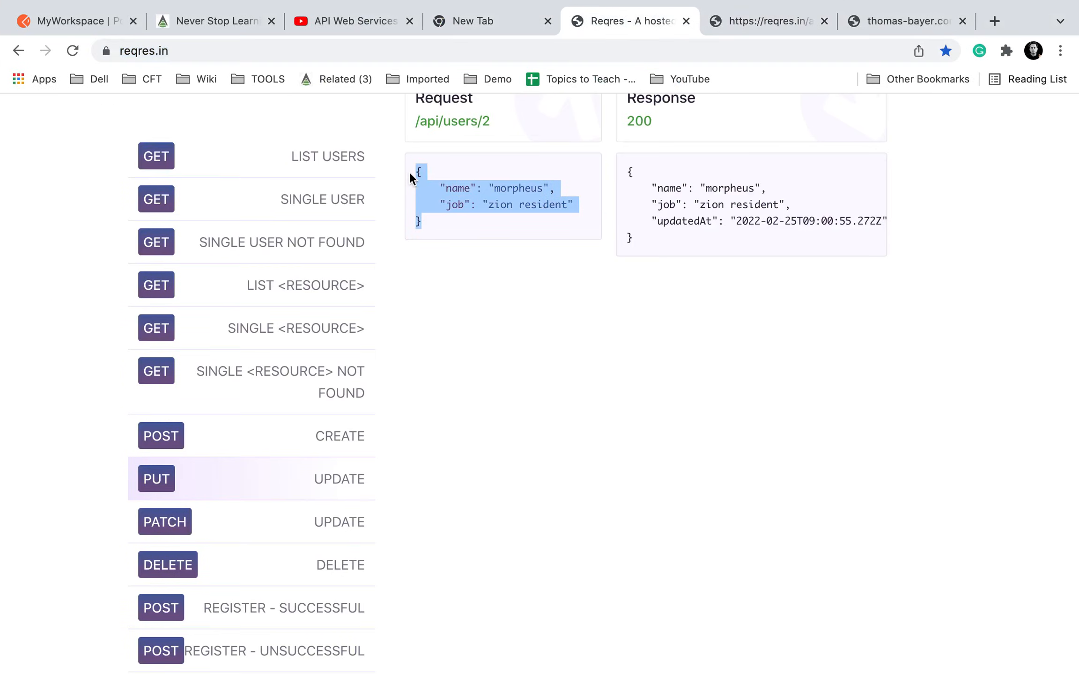
# Give the request a raw JSON body: name morpheus, job zion resident.
pyautogui.click(350, 655)
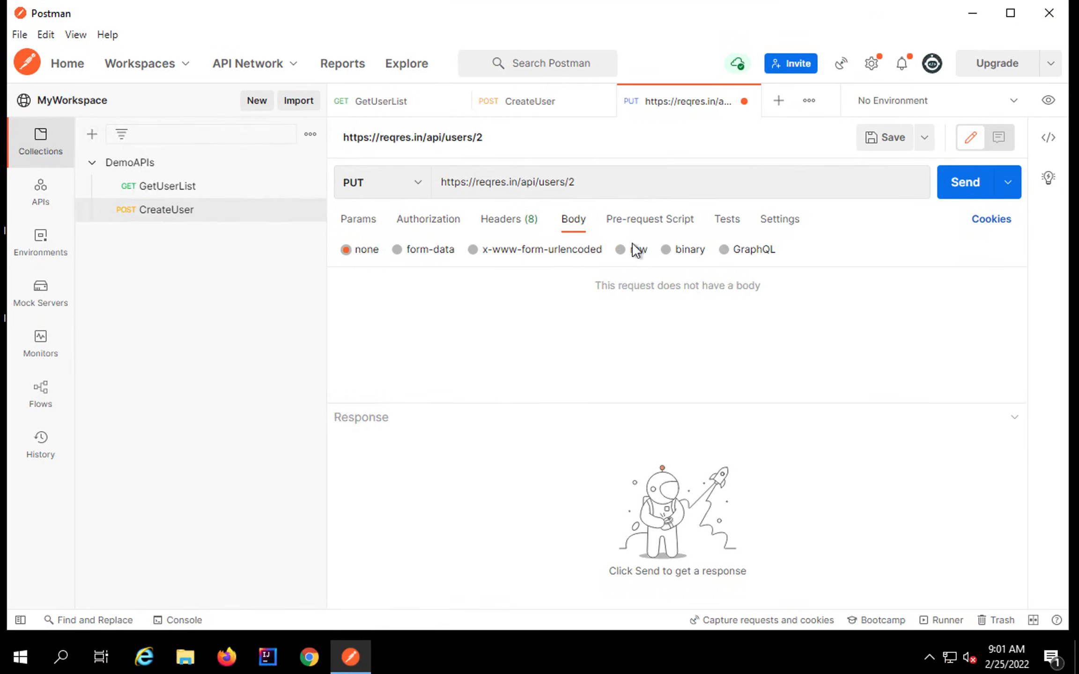
pyautogui.click(620, 249)
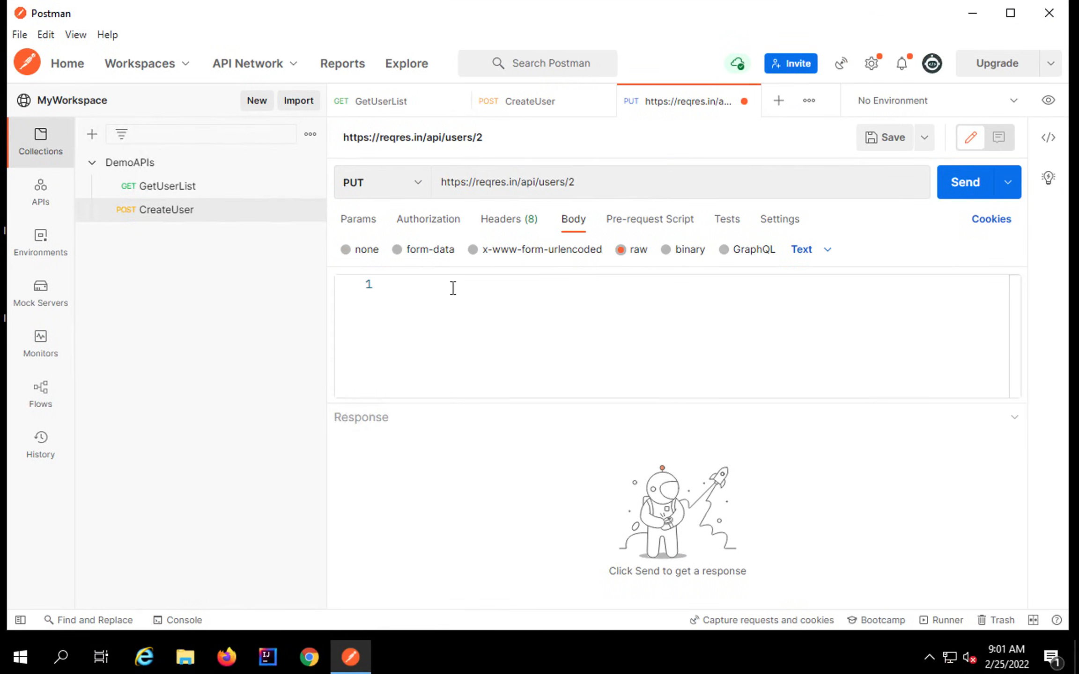
pyautogui.write('{"name": "morpheus", "job": "zion resident"}')
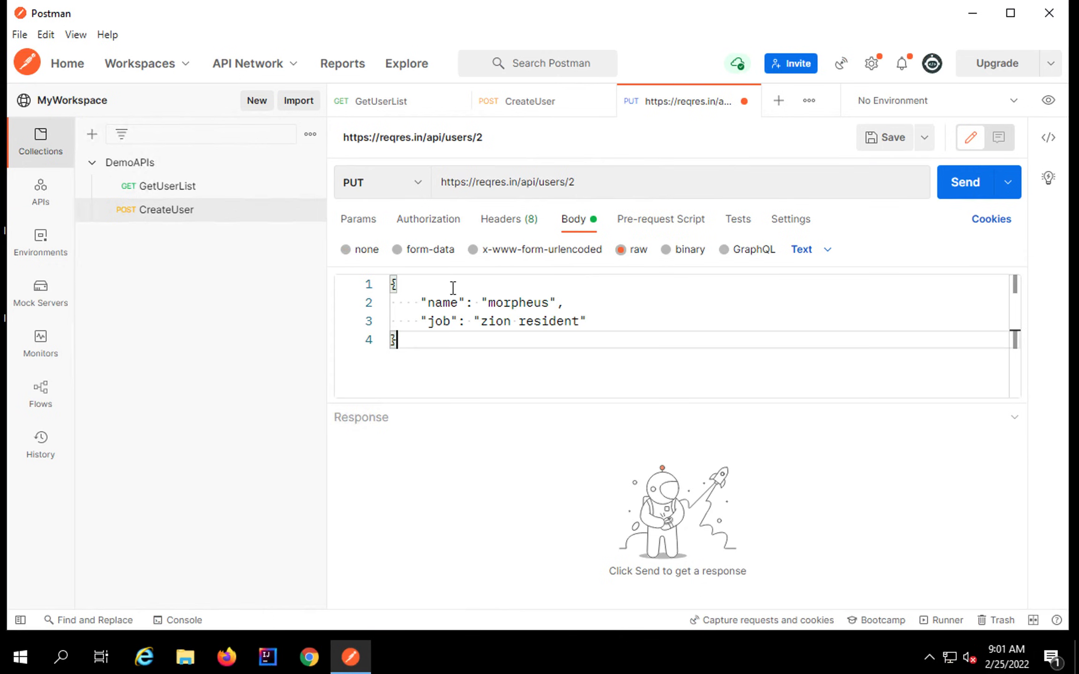
pyautogui.click(810, 249)
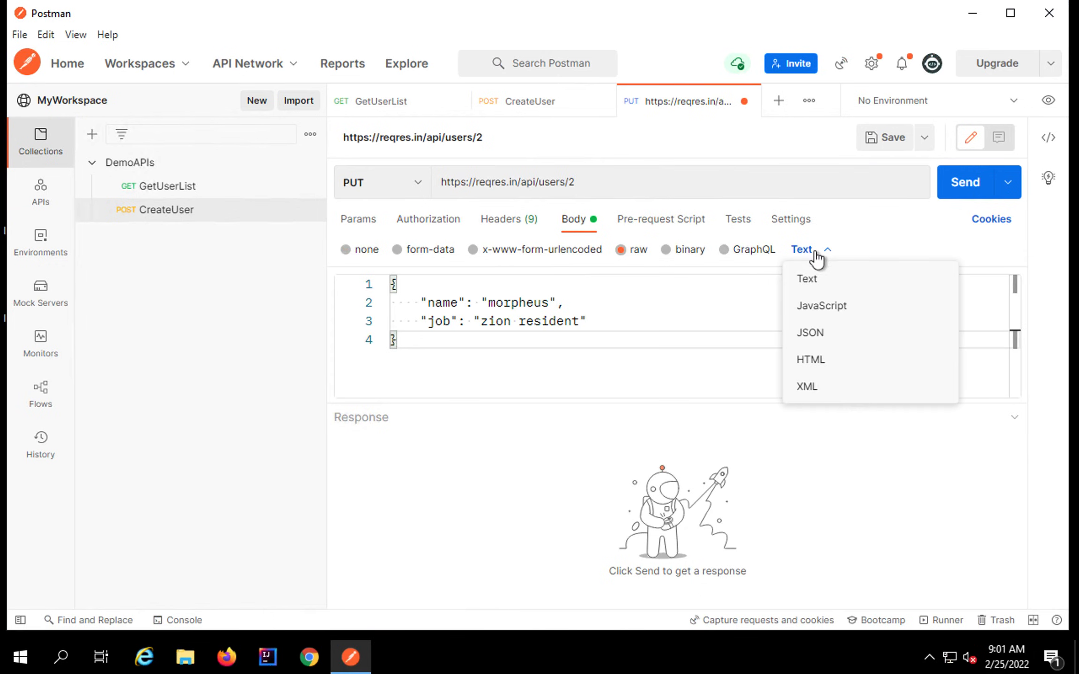
pyautogui.click(809, 333)
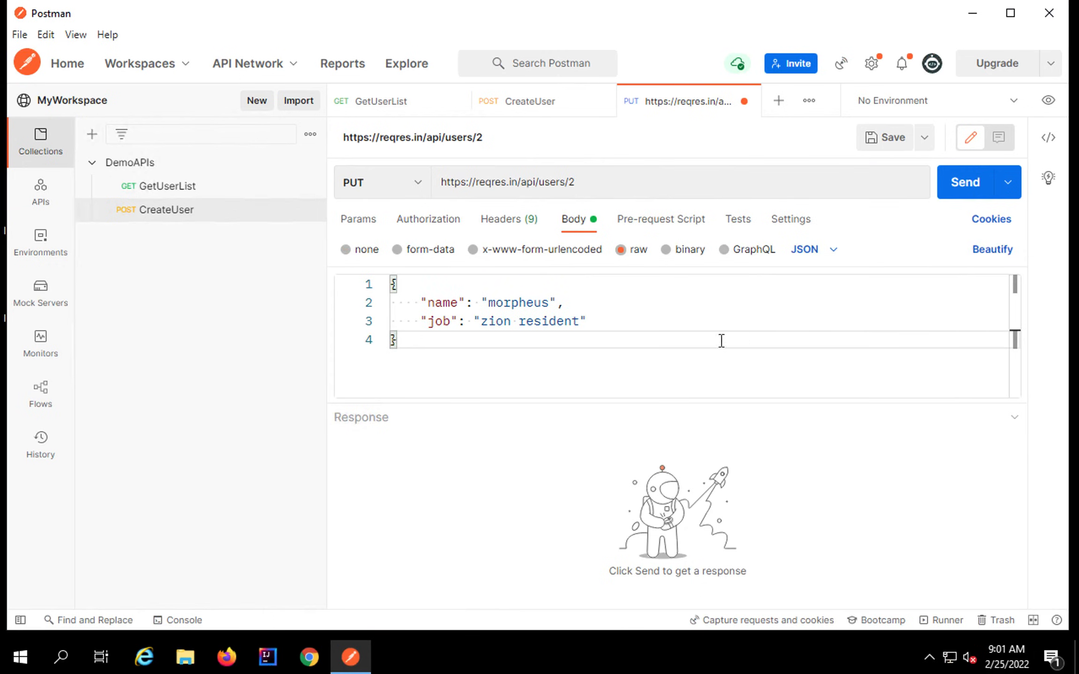
pyautogui.moveTo(646, 230)
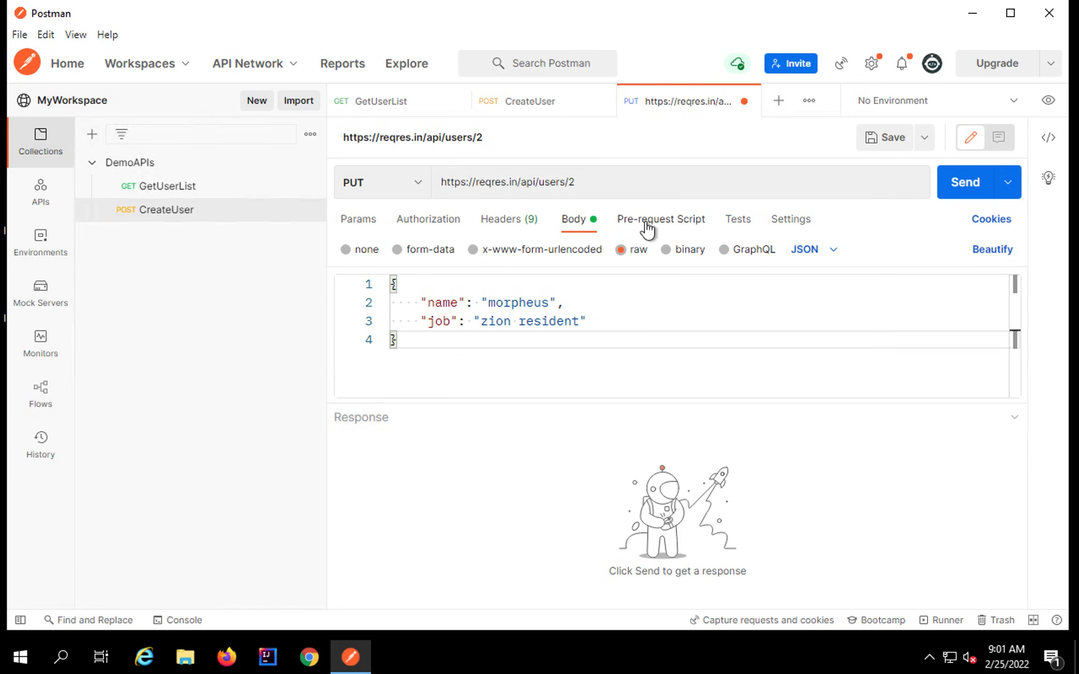
pyautogui.moveTo(964, 200)
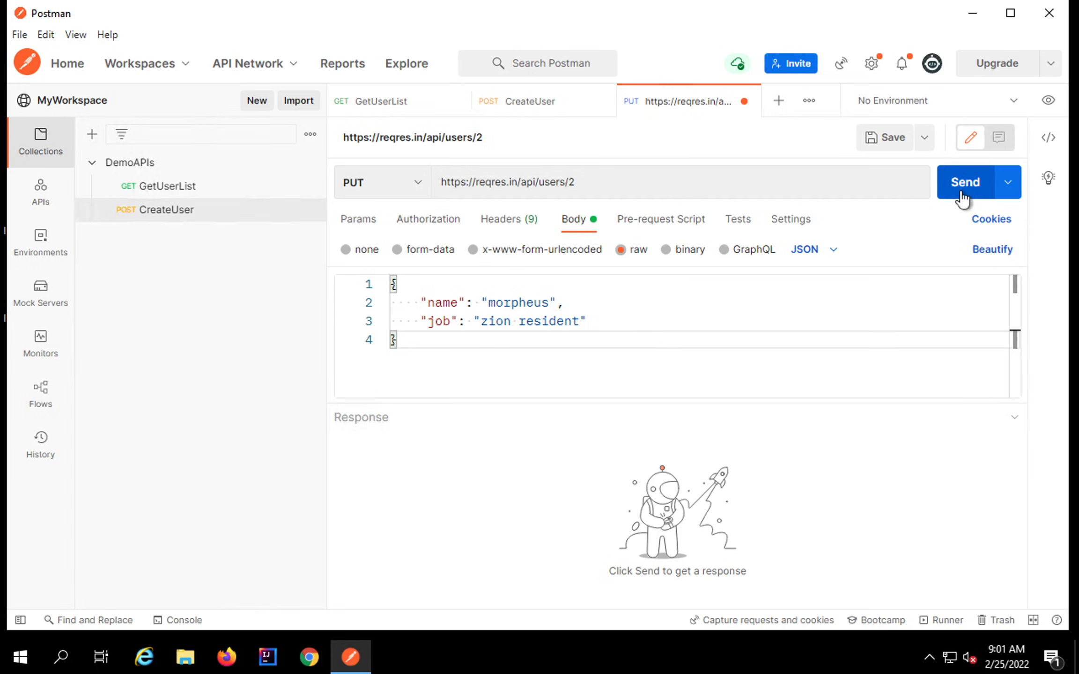
# Send the original body, then change name to Raghav and job to Teacher.
pyautogui.click(963, 183)
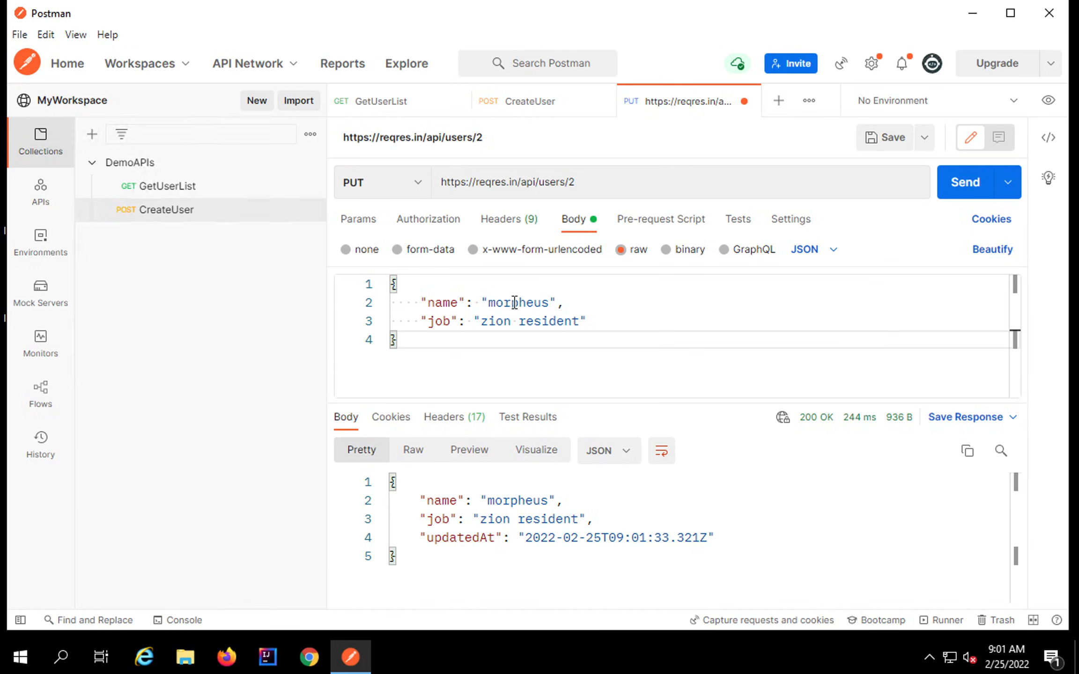
pyautogui.doubleClick(517, 303)
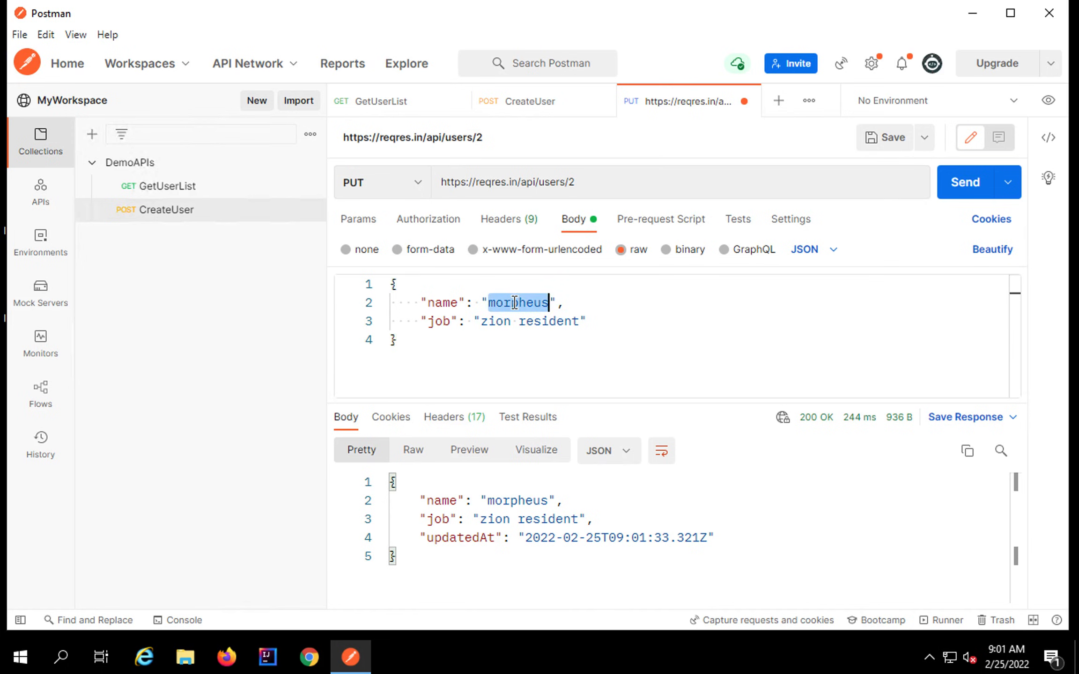
pyautogui.write('Raghav')
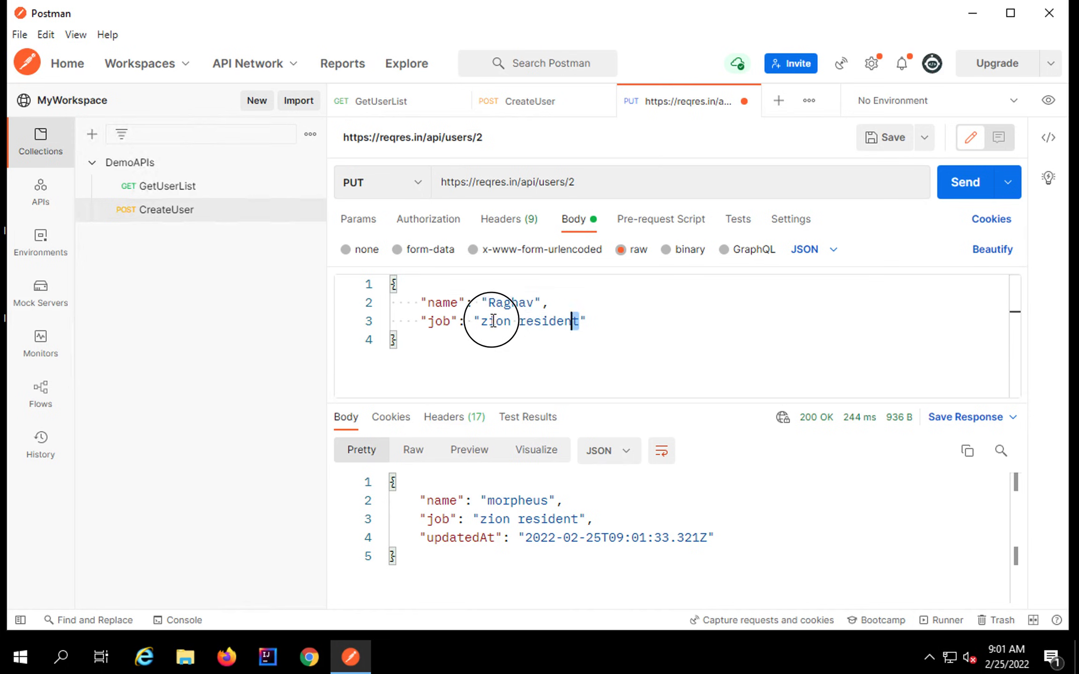
pyautogui.press('Delete')
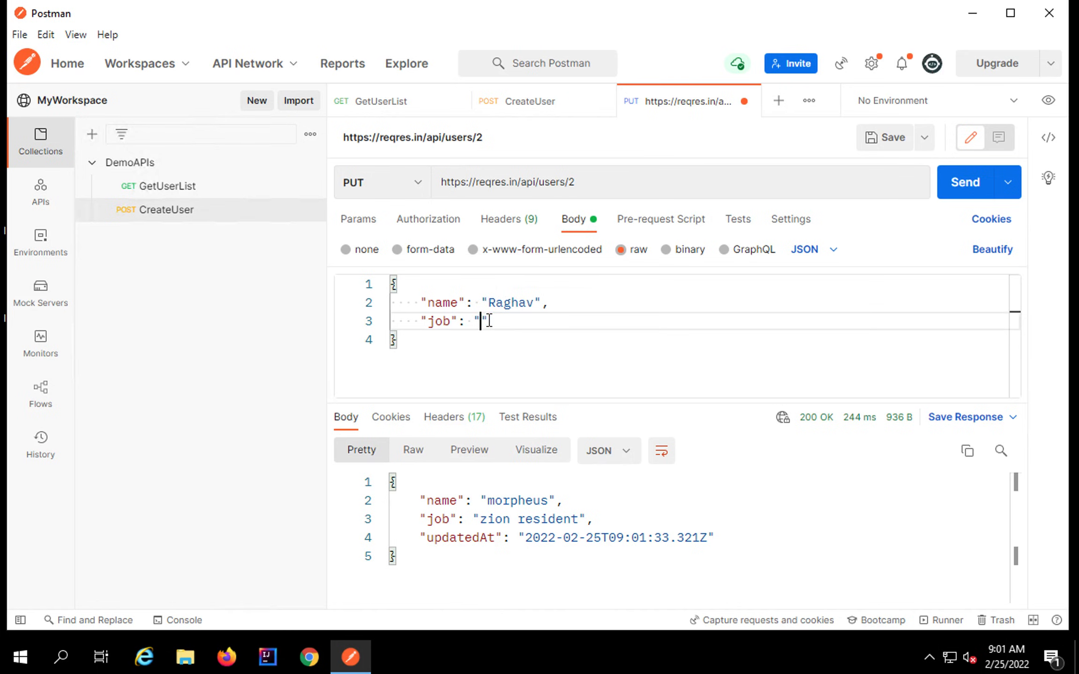
pyautogui.write('Teacher')
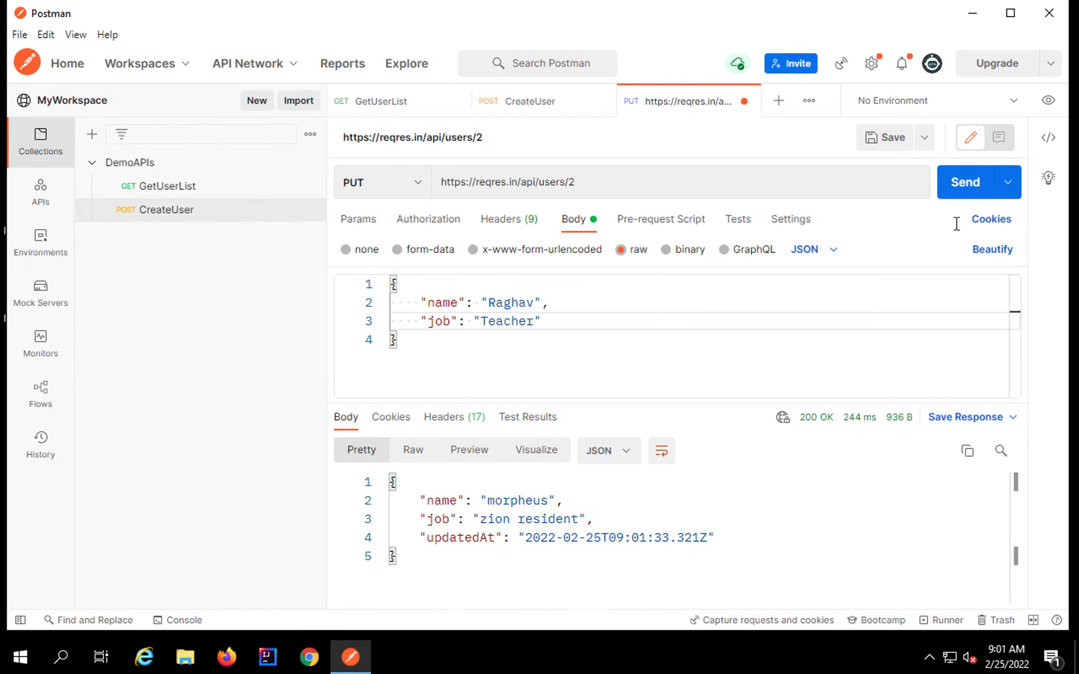
# Resend the updated request and review the 200 response's cookies and body.
pyautogui.click(965, 182)
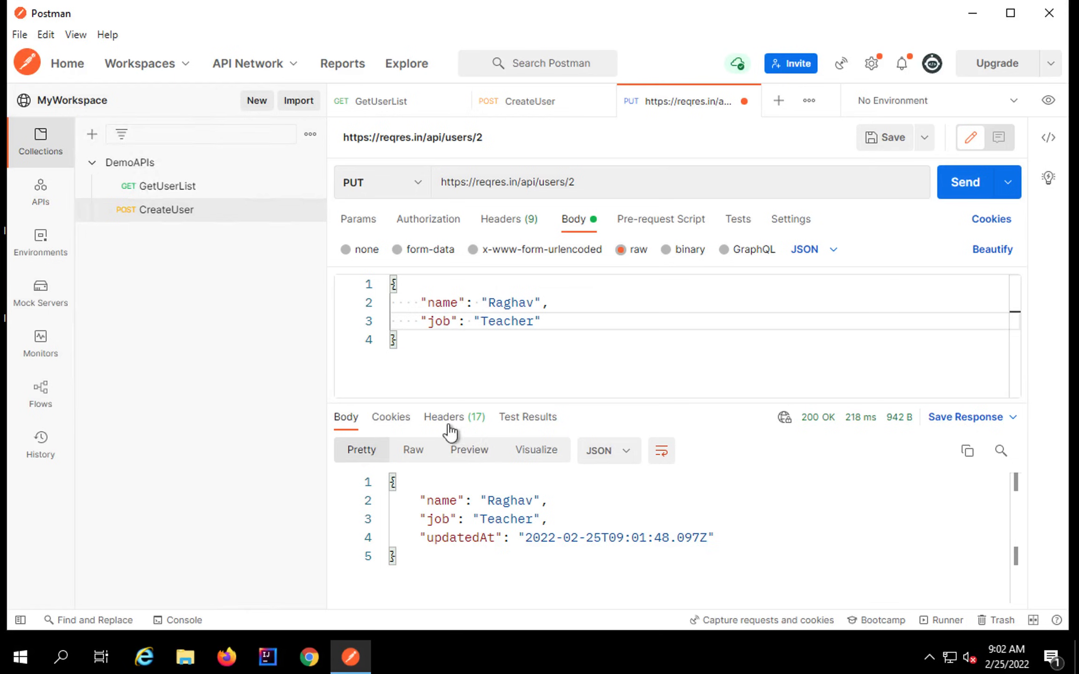
pyautogui.click(390, 416)
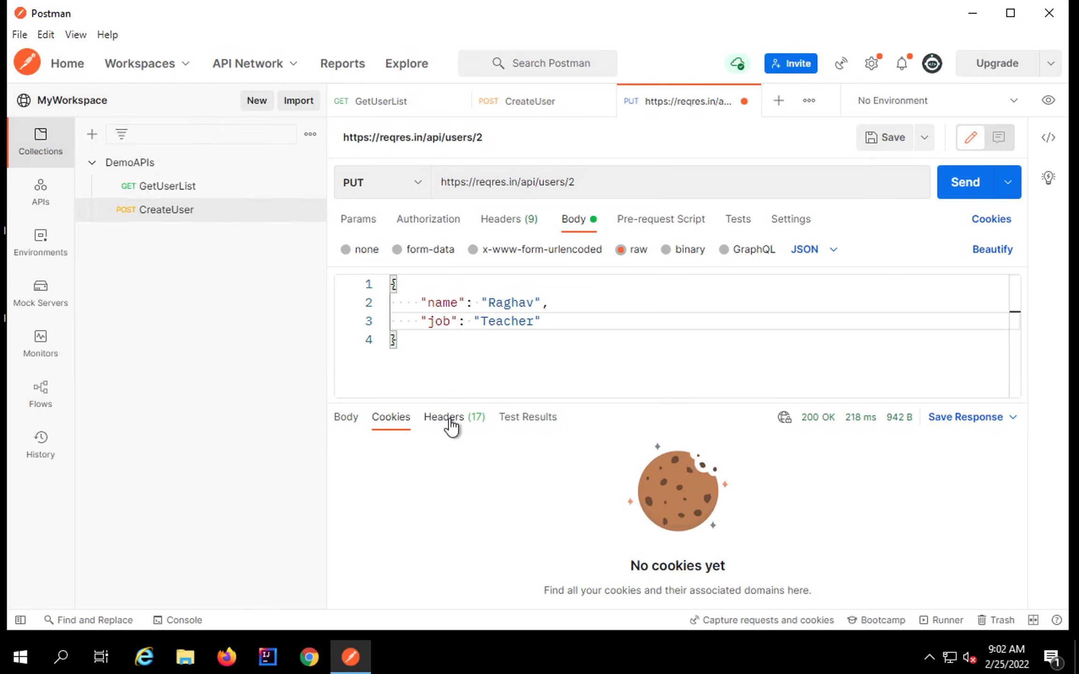
pyautogui.click(346, 416)
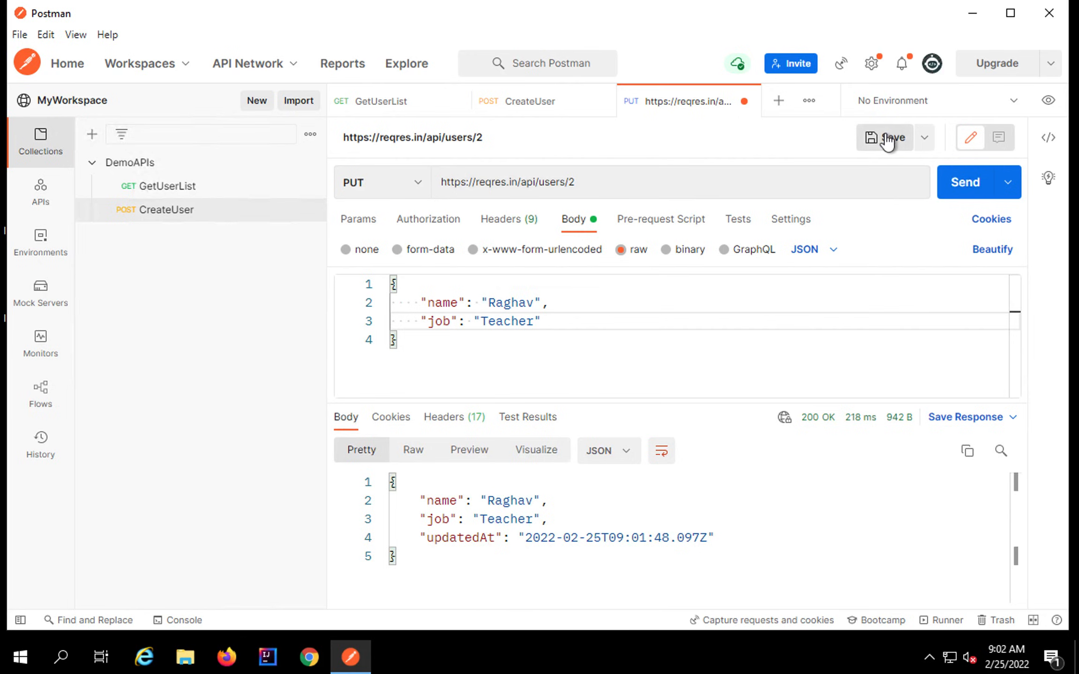
# Save the request as UpdateUser in the DemoAPIs collection.
pyautogui.click(890, 137)
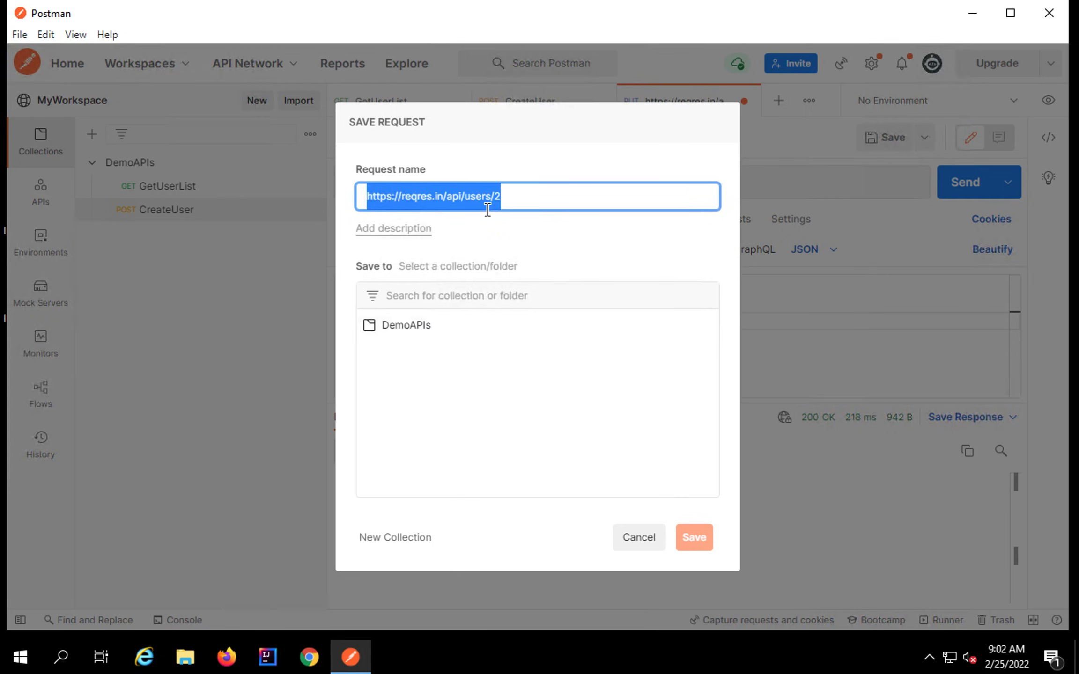
pyautogui.write('UpdateUser')
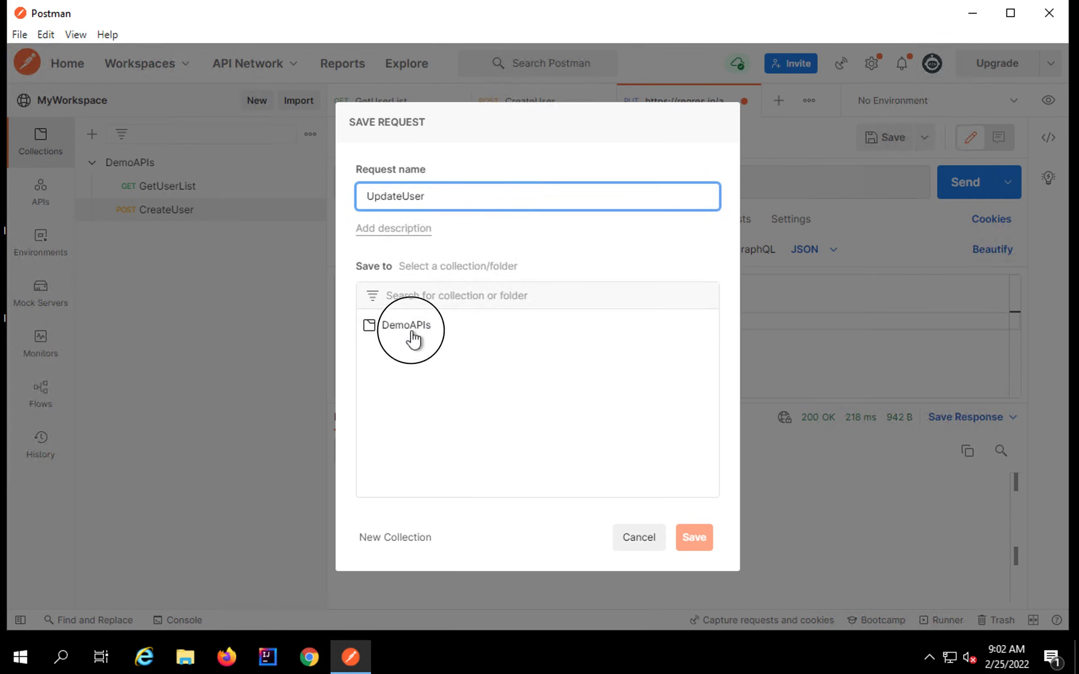
pyautogui.click(405, 325)
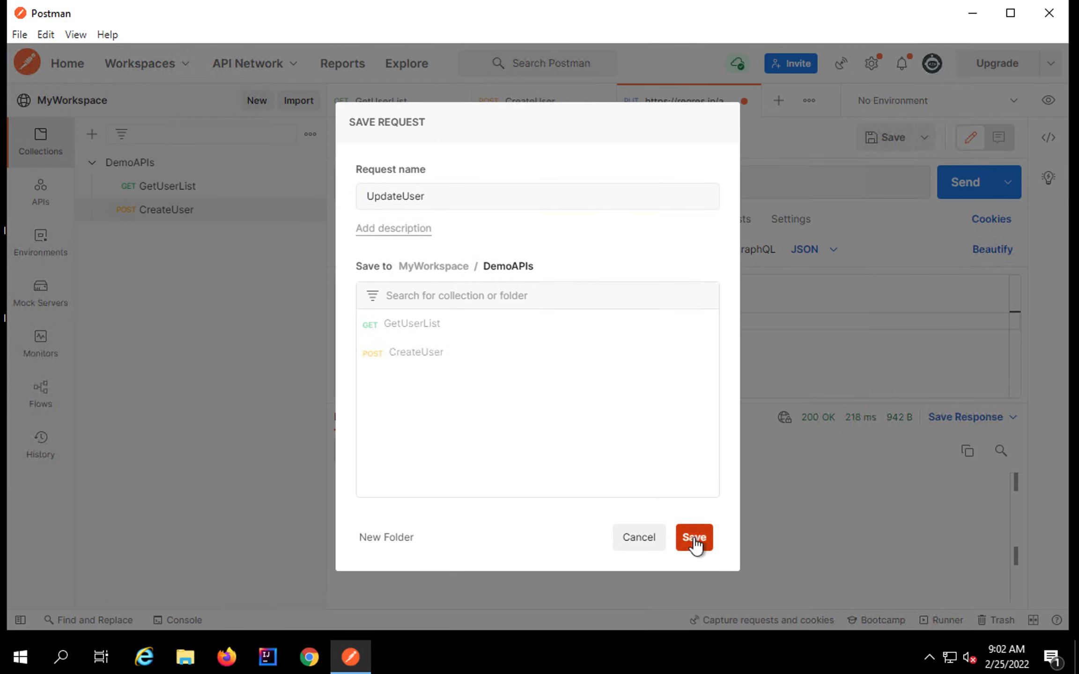
pyautogui.click(694, 538)
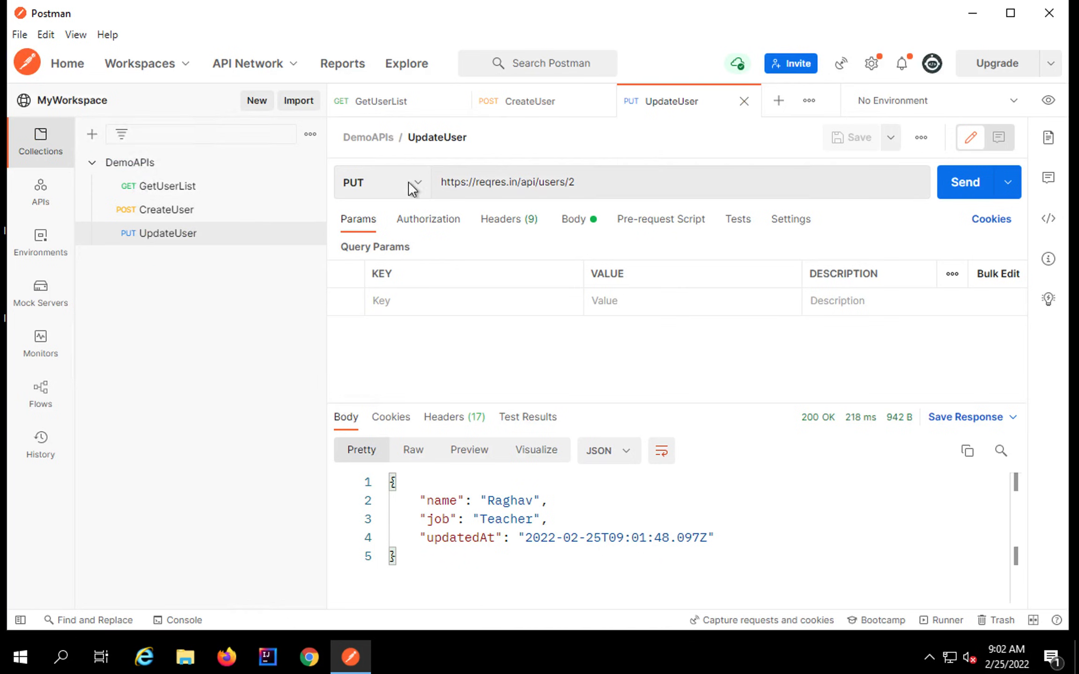
# Switch the UpdateUser method from PUT to PATCH.
pyautogui.click(382, 182)
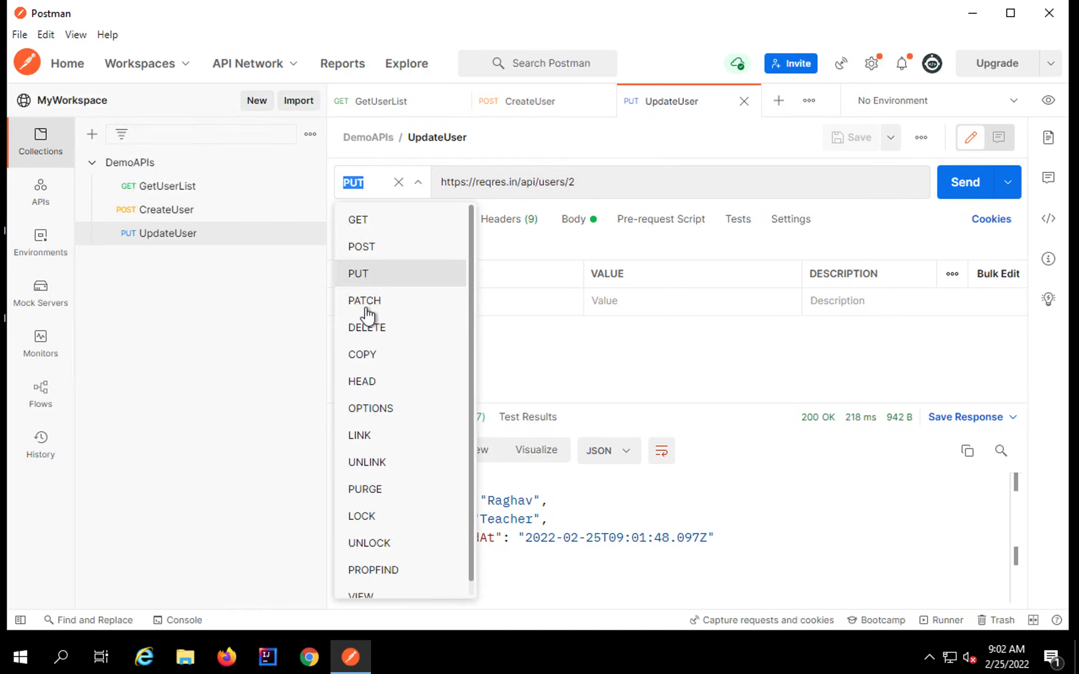
pyautogui.click(363, 301)
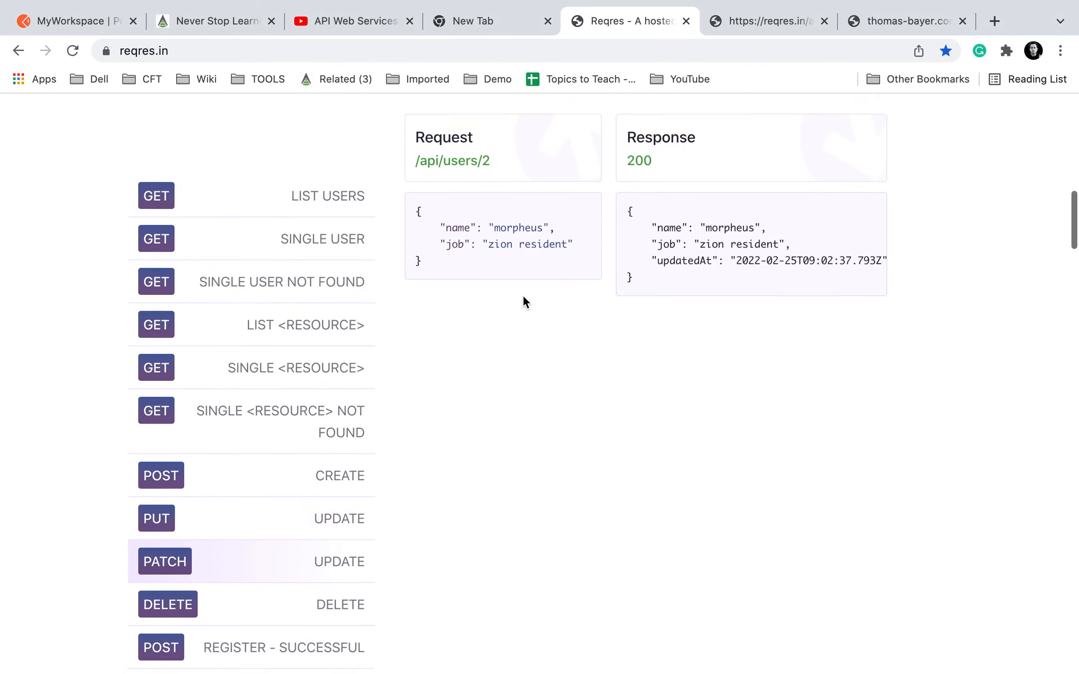
pyautogui.scroll(-3)
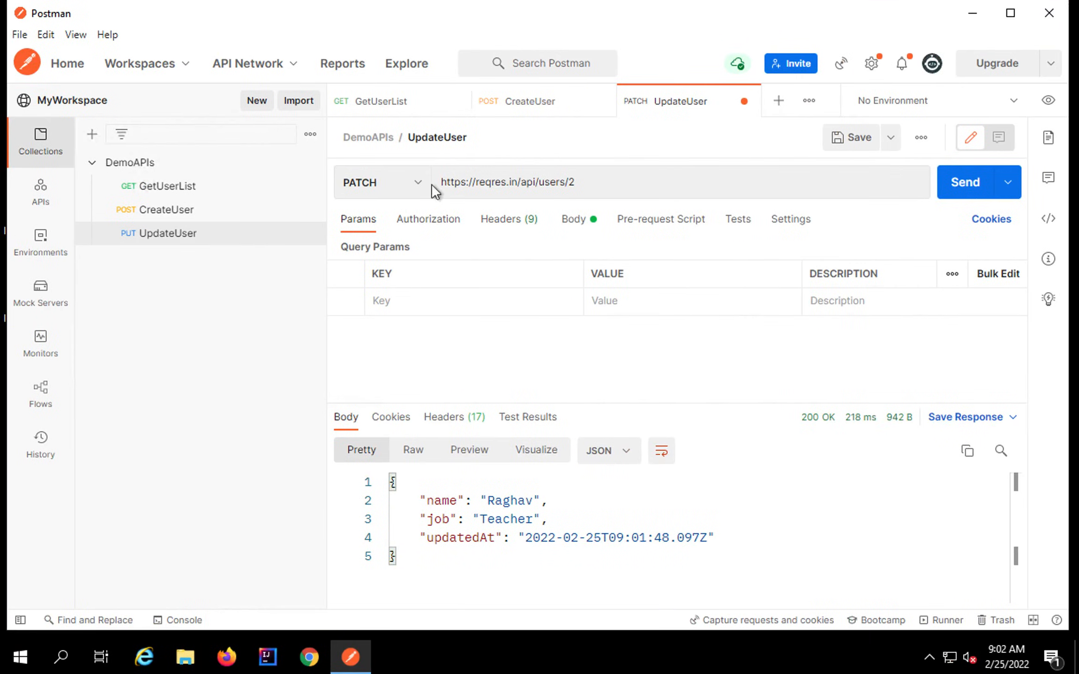
# Edit the PATCH body to remove the job line and change the name to John.
pyautogui.click(572, 219)
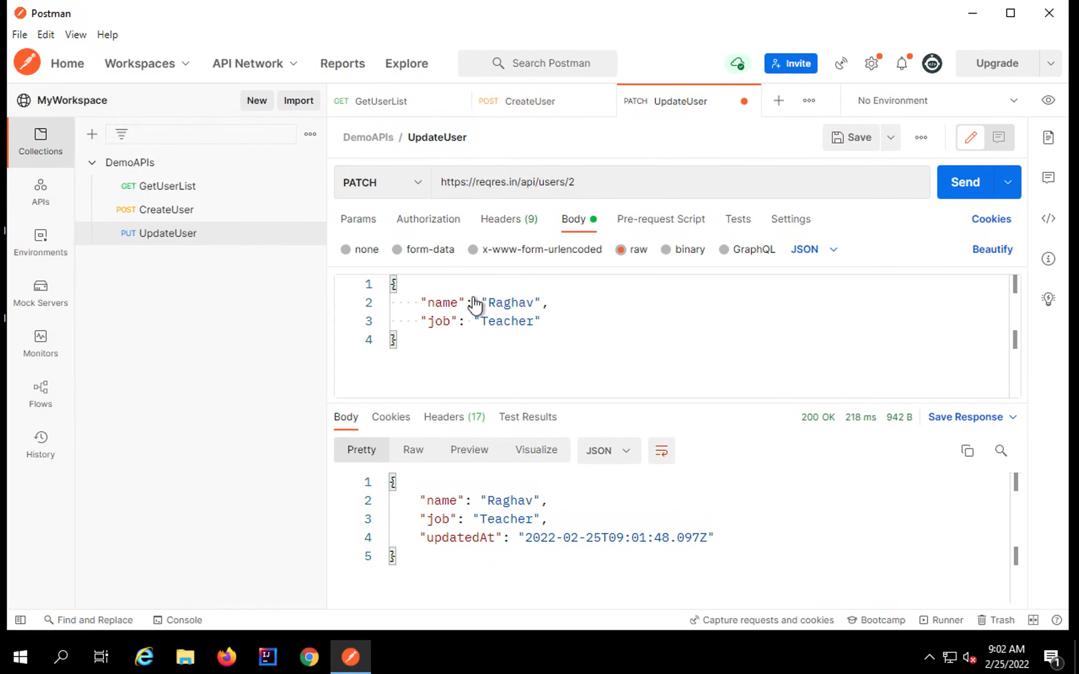
pyautogui.moveTo(423, 321); pyautogui.dragTo(541, 321)
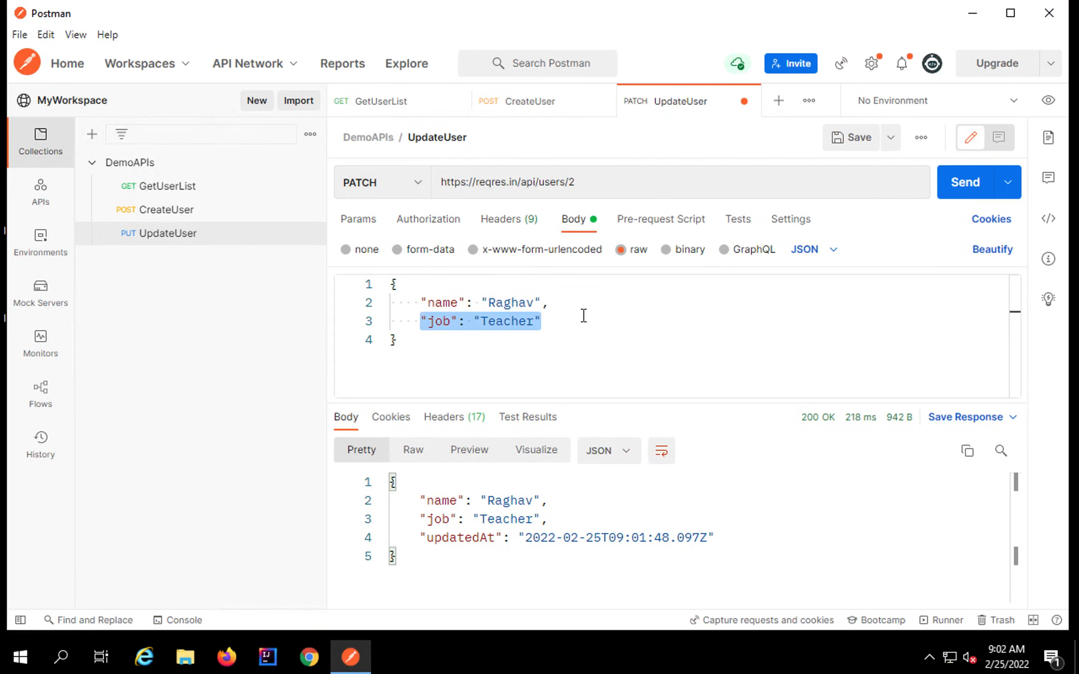
pyautogui.press('Delete')
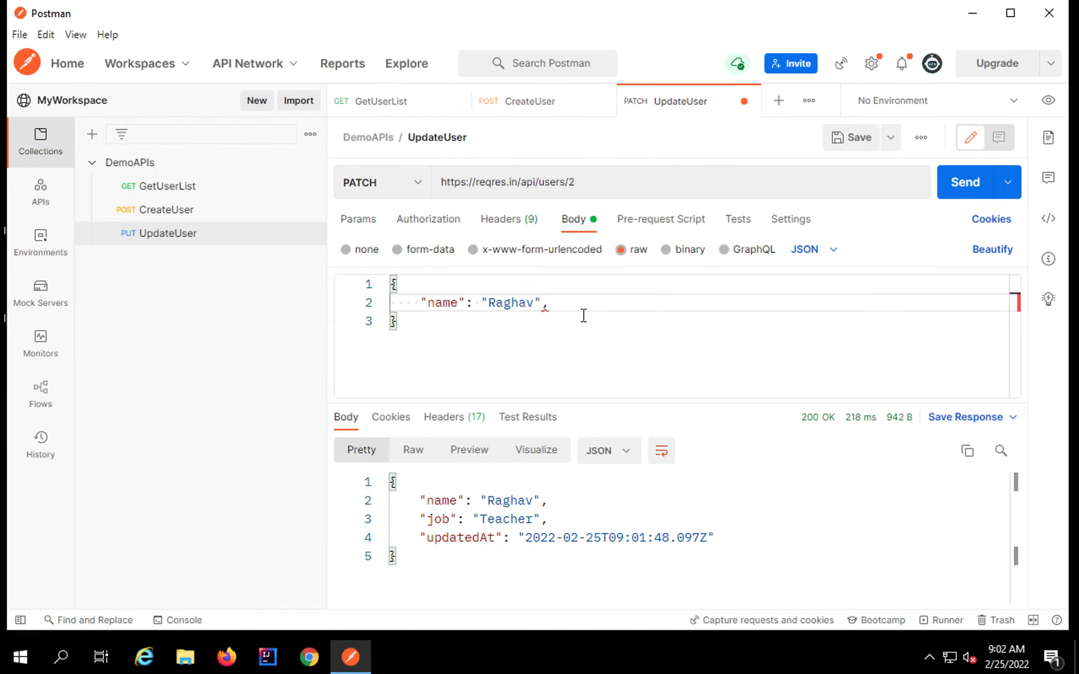
pyautogui.doubleClick(507, 303)
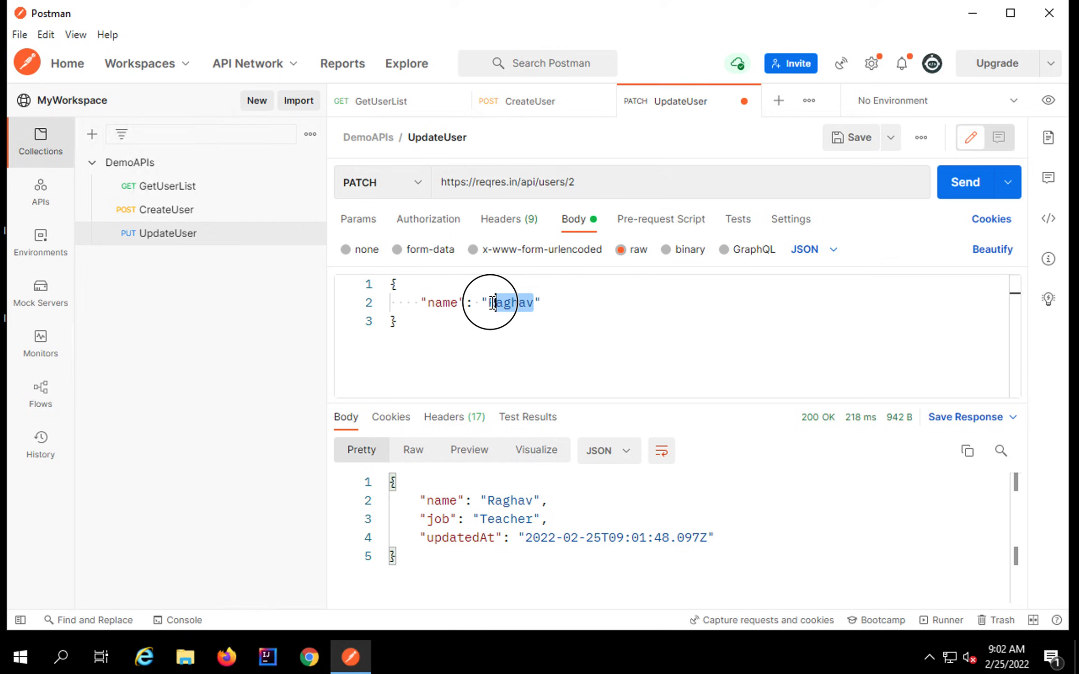
pyautogui.write('Io')
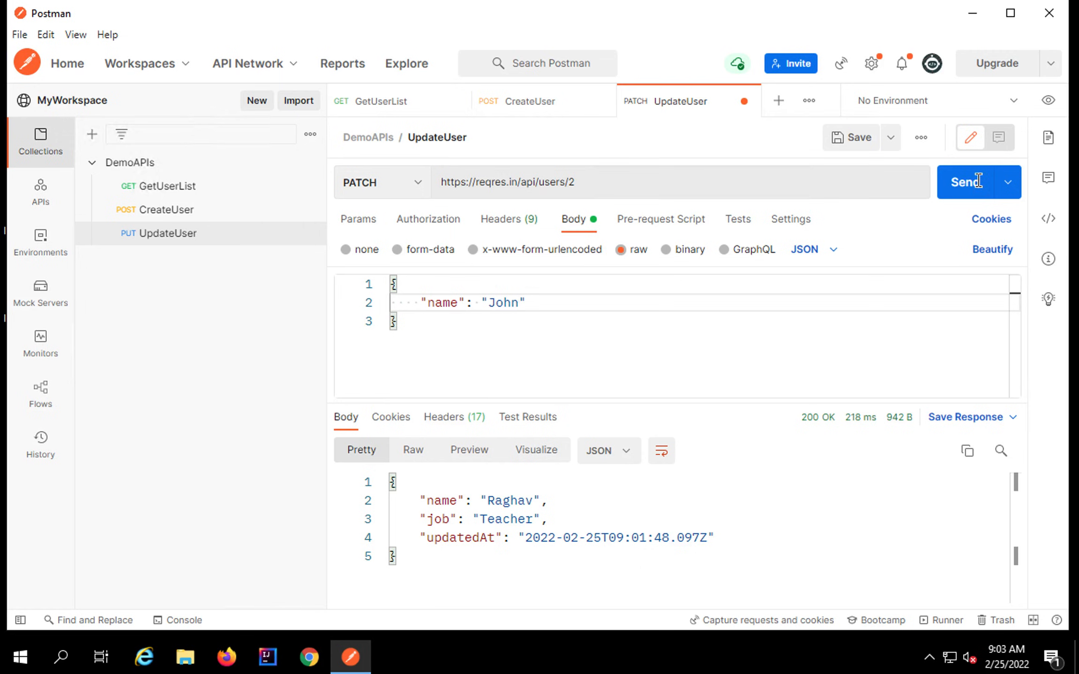
# Send the PATCH request and confirm the 200 OK response returns John with updatedAt.
pyautogui.click(965, 183)
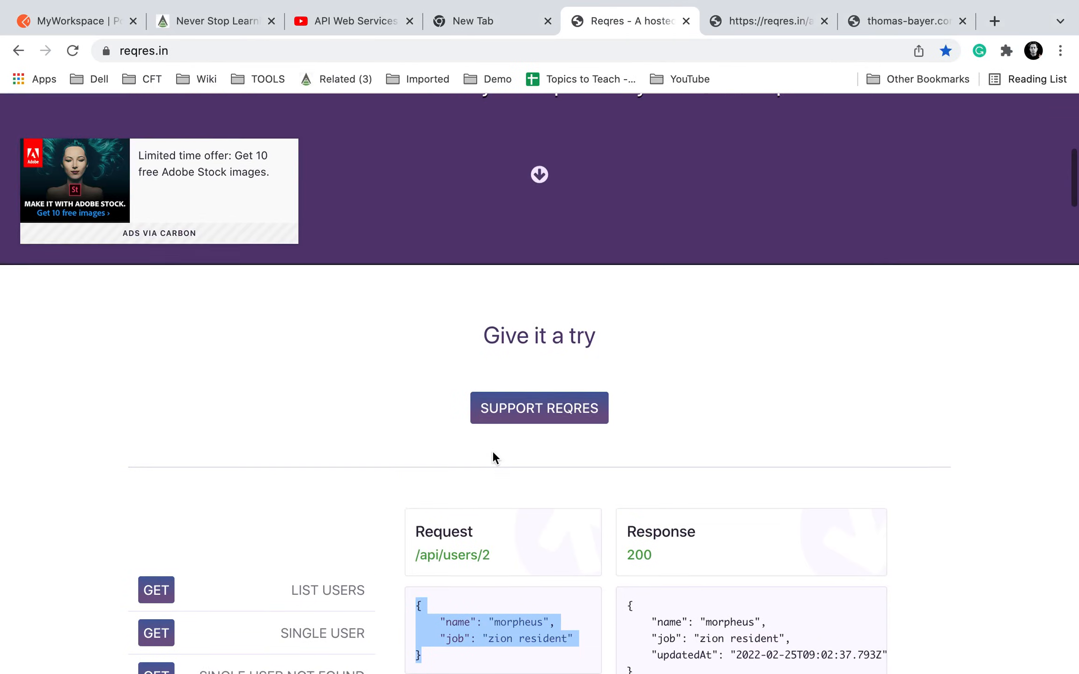
pyautogui.scroll(-3)
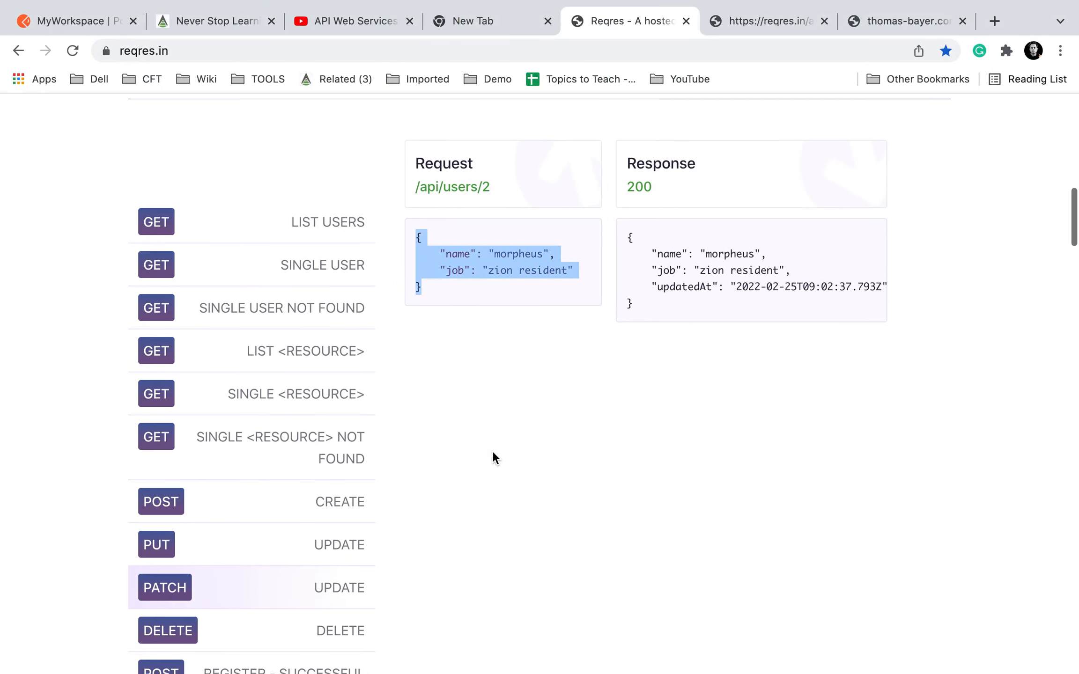
pyautogui.click(351, 656)
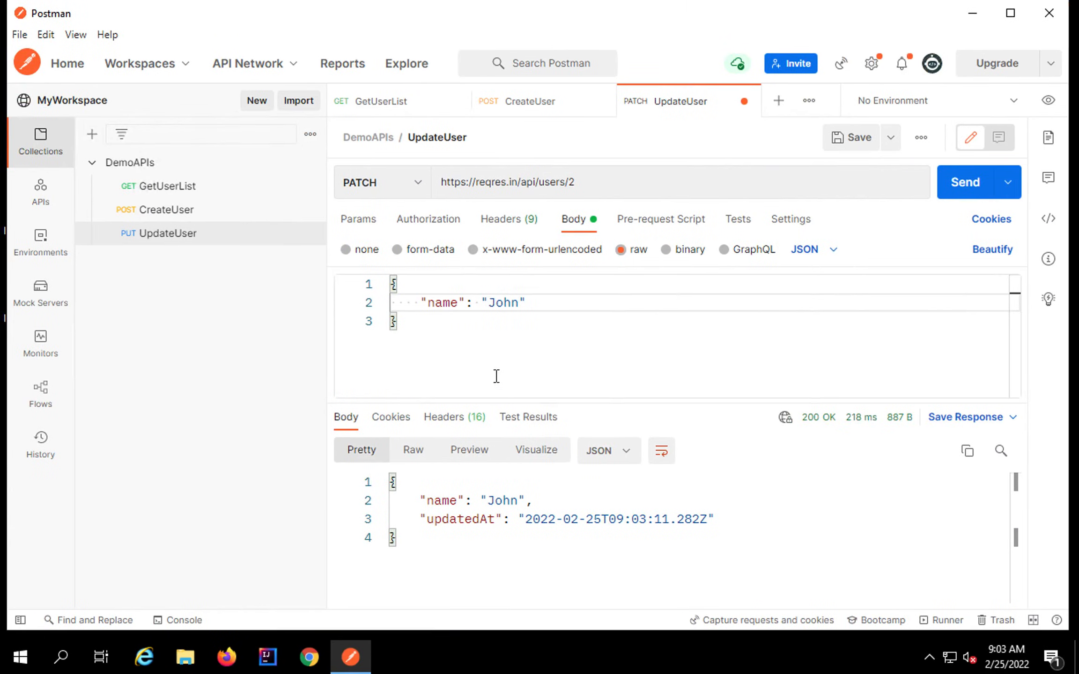
pyautogui.moveTo(492, 342)
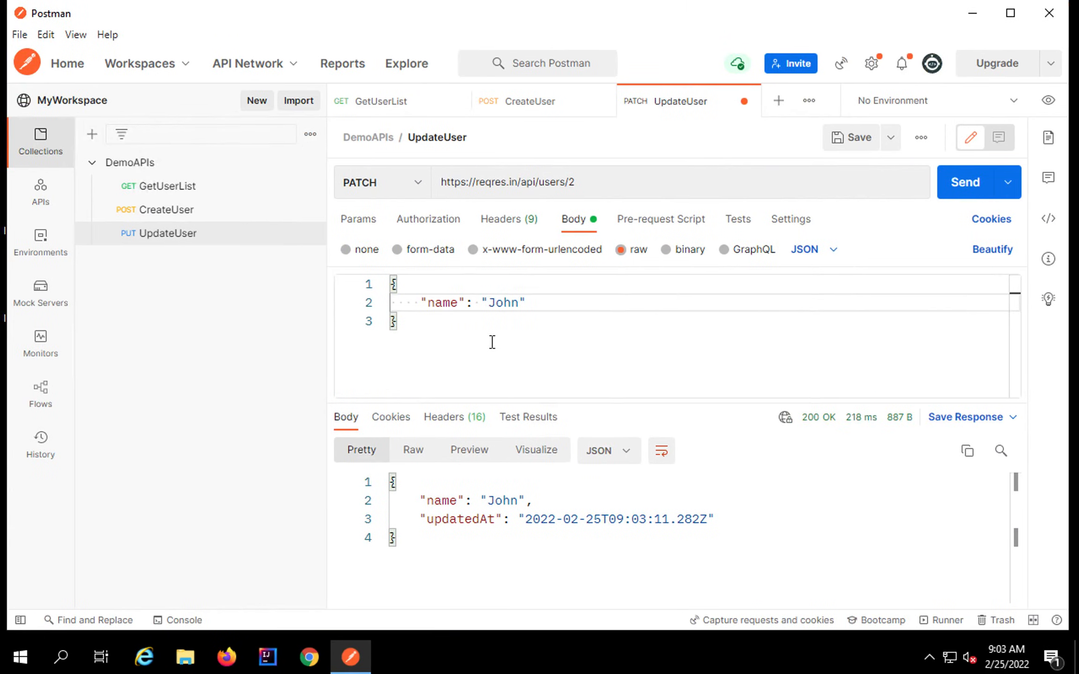